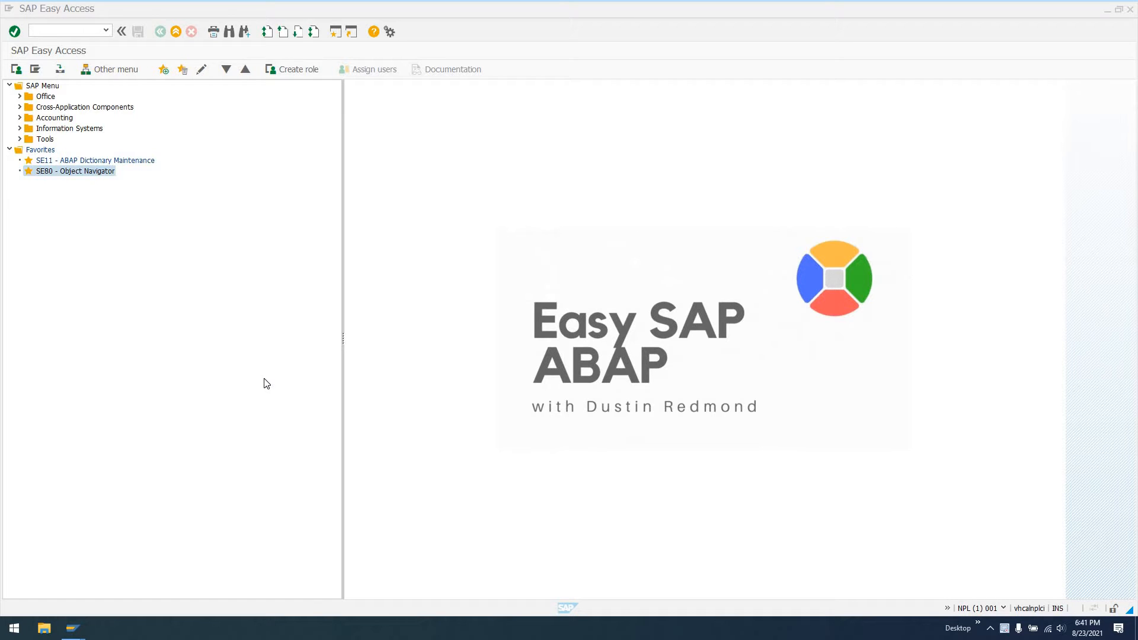
Add transaction SM30 to the favorites via Favorites > Insert transaction
click(88, 9)
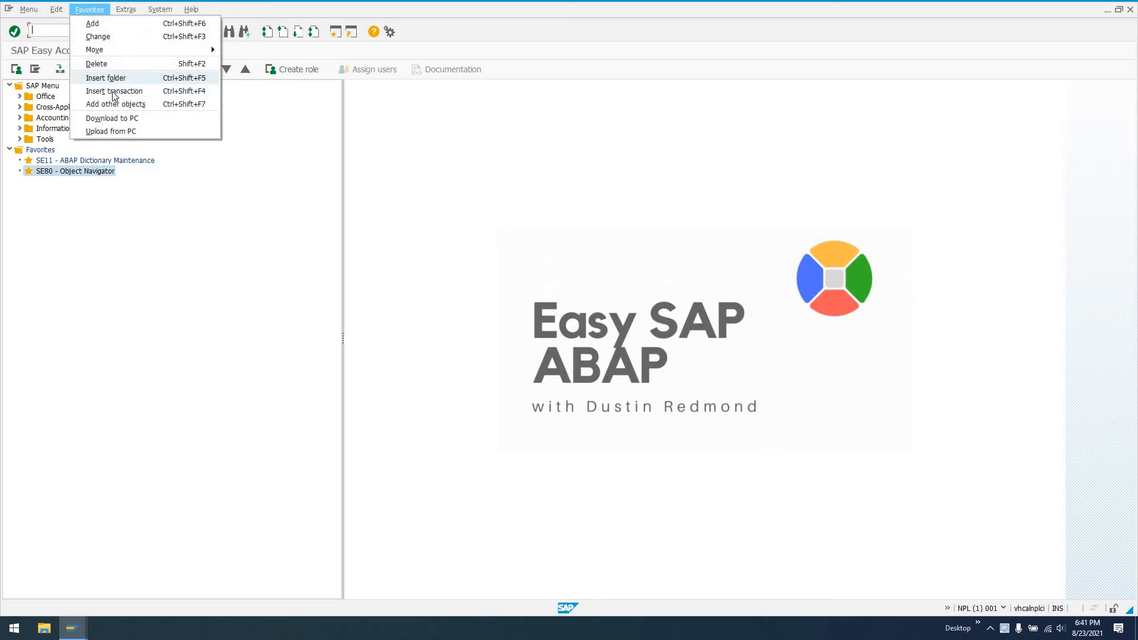
click(114, 91)
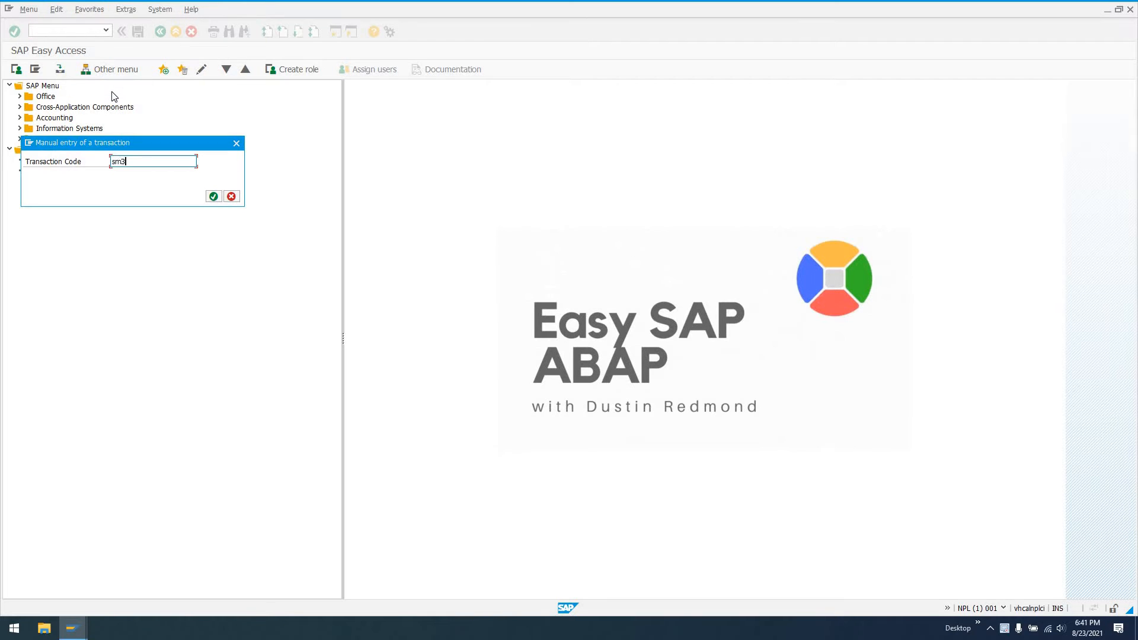
click(213, 197)
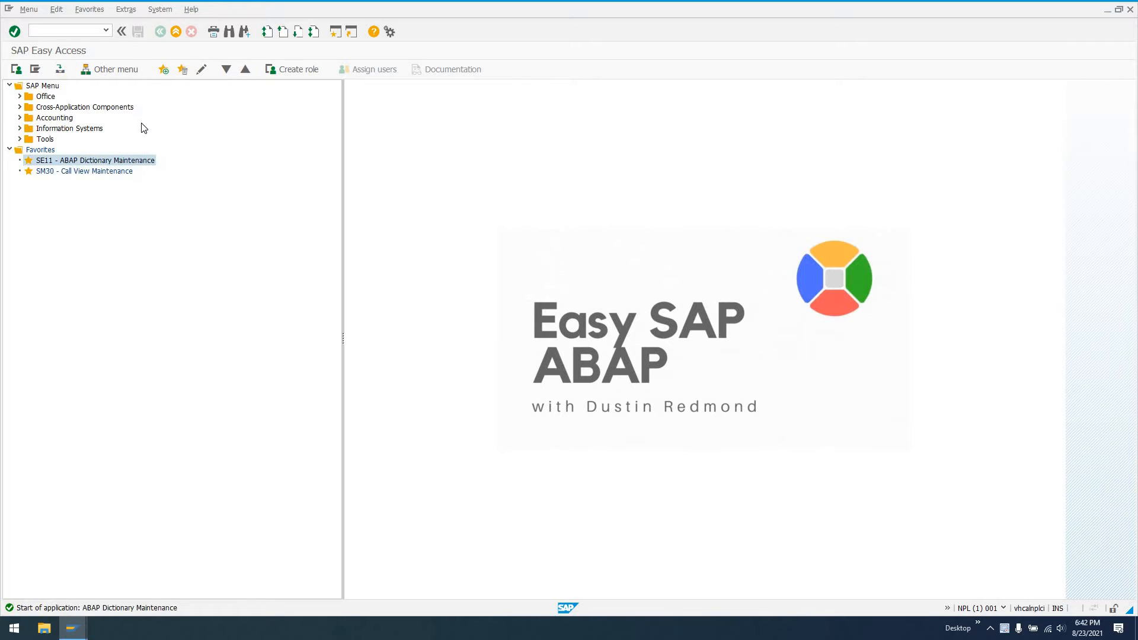
Launch SE11 from favorites and display the ZEMPLOYEE table's field list
double_click(93, 161)
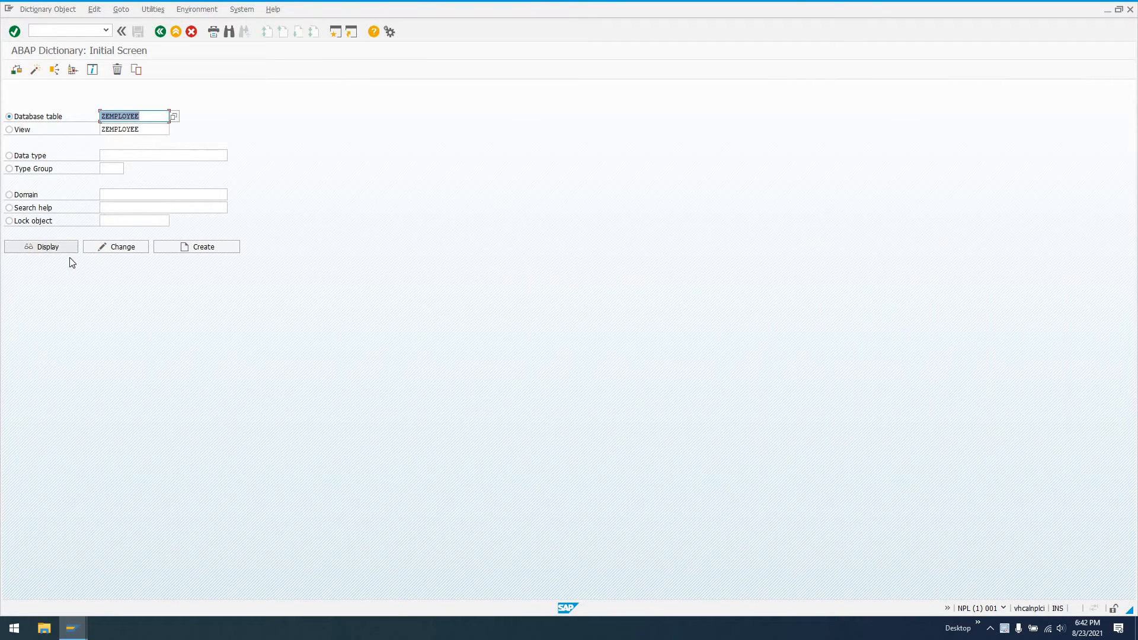
click(42, 246)
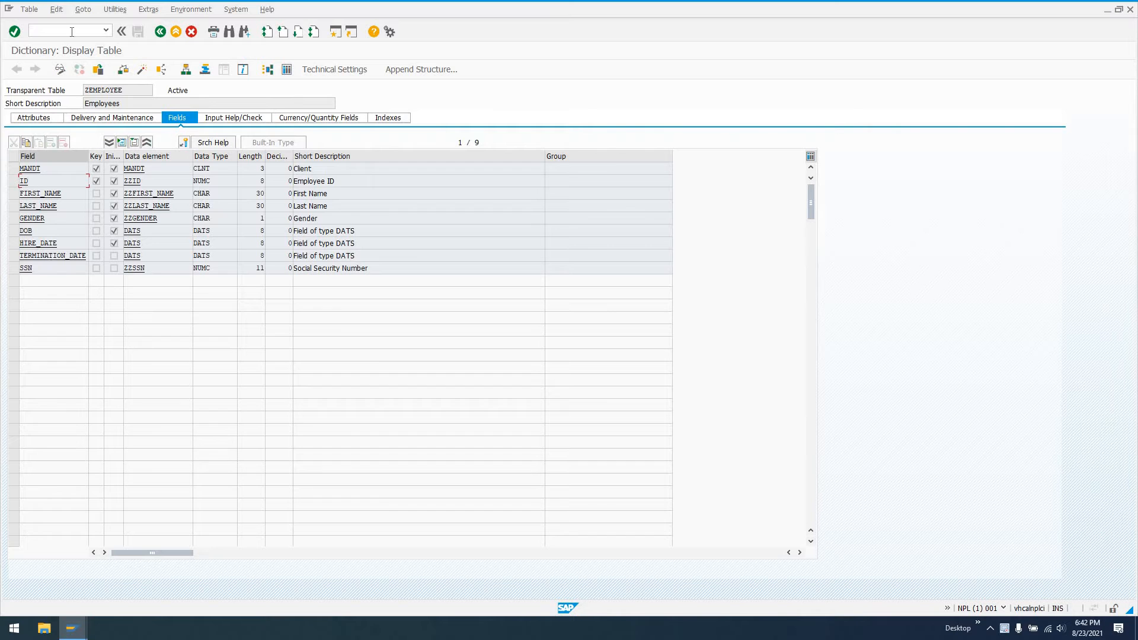
Leave to /n and call SM30 to view the Employees maintenance entry for ZEMPLOYEE
text(/n)
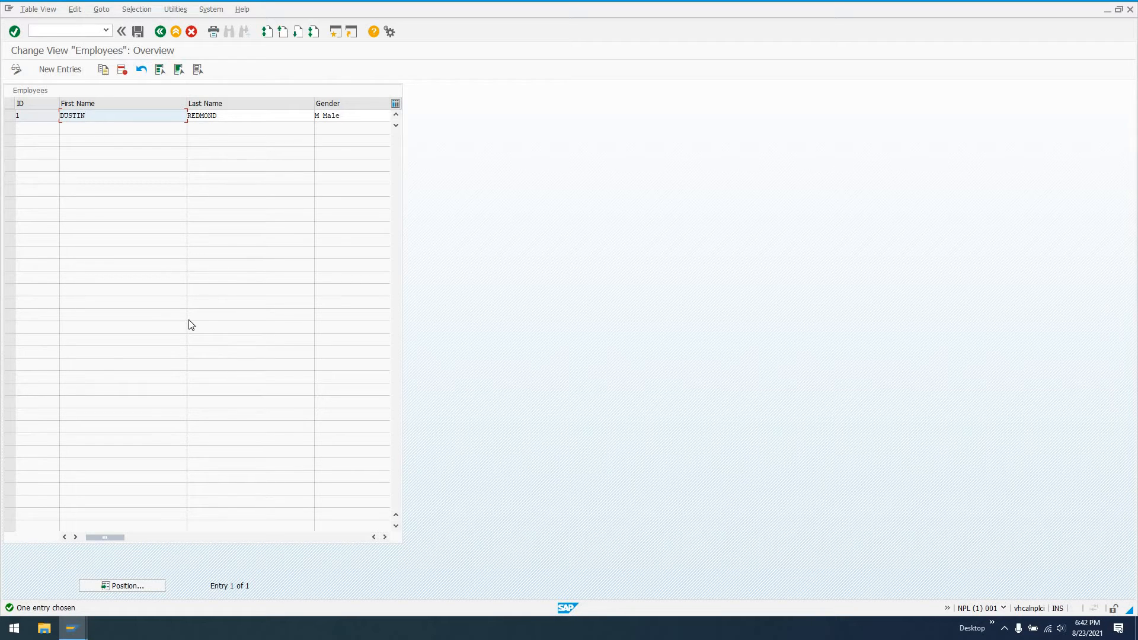
mouse_move(314, 165)
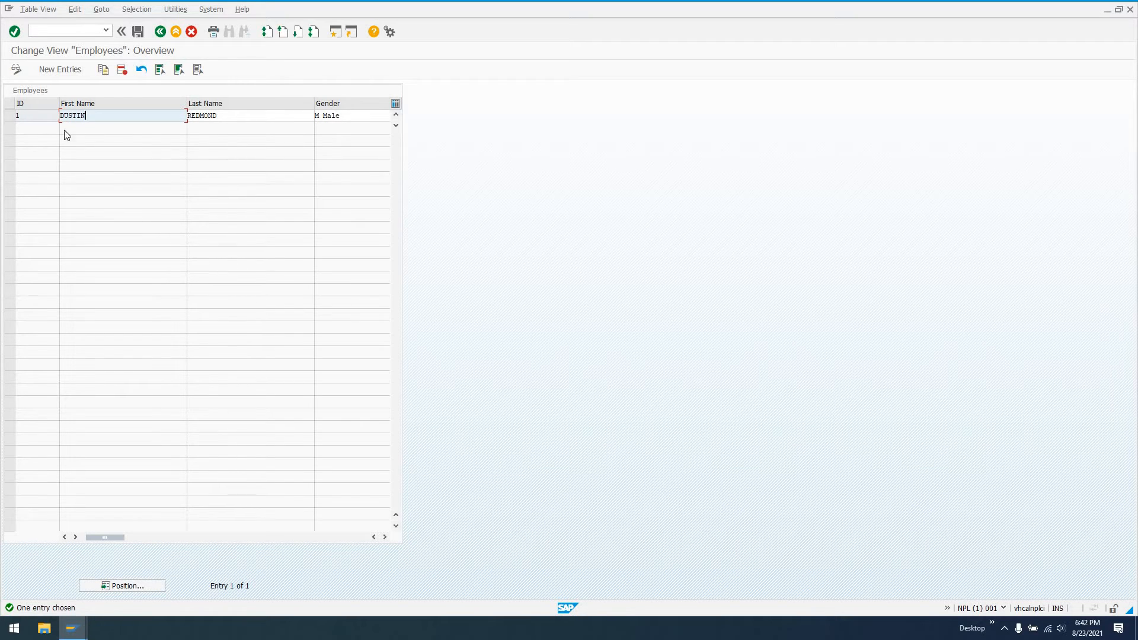
mouse_move(197, 167)
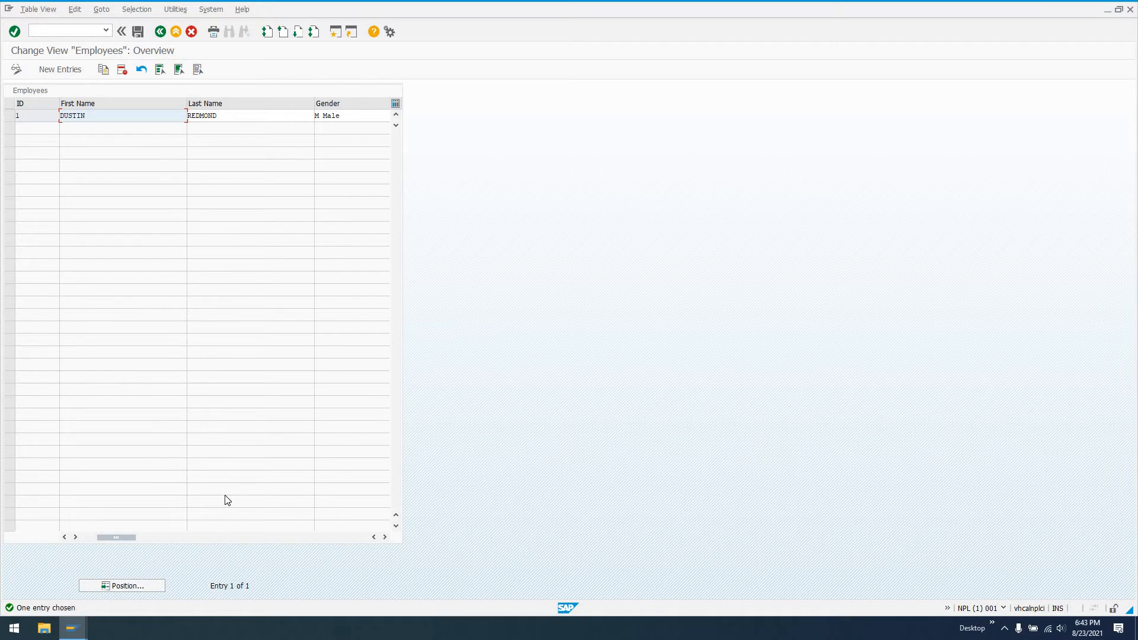
mouse_move(370, 310)
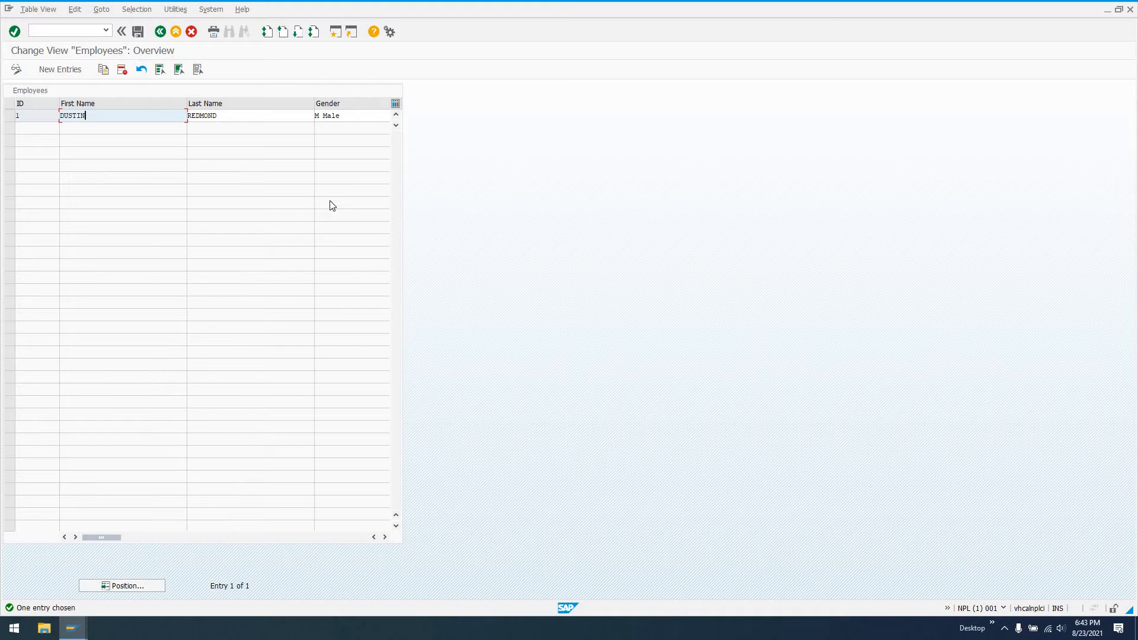
mouse_move(68, 31)
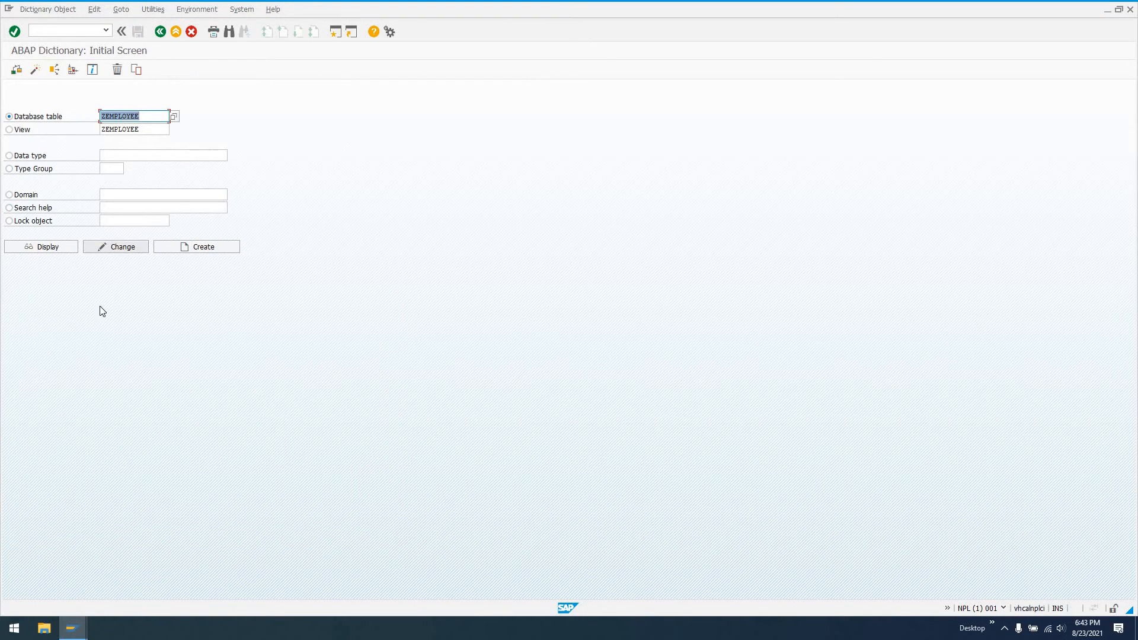
Switch ZEMPLOYEE to change mode and go to Utilities for the Table Maintenance Generator
click(115, 246)
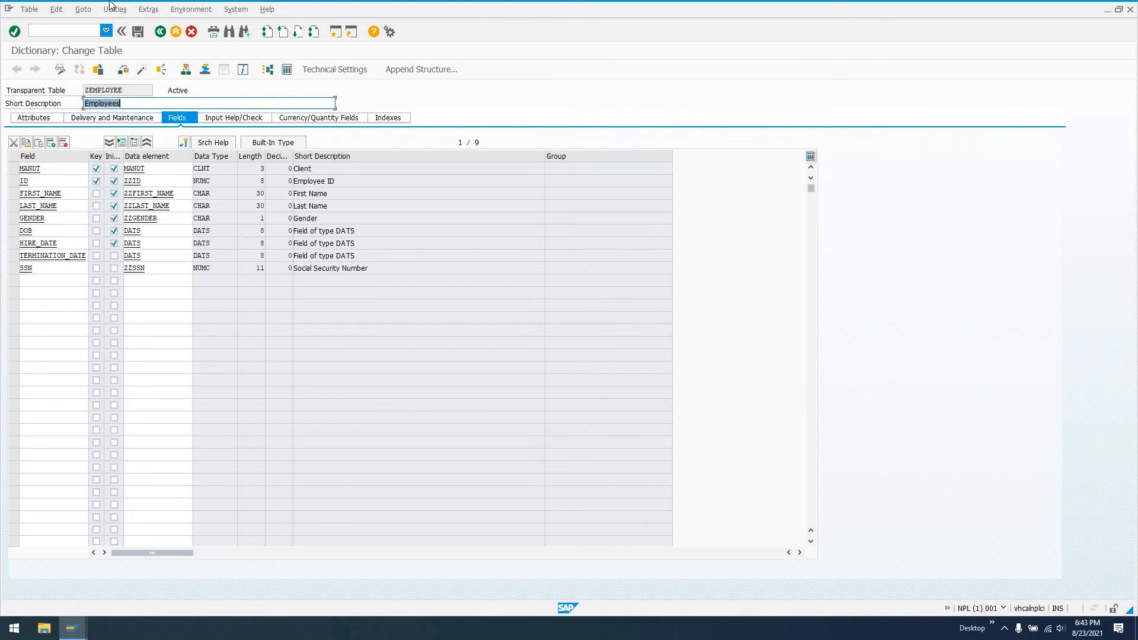
click(114, 9)
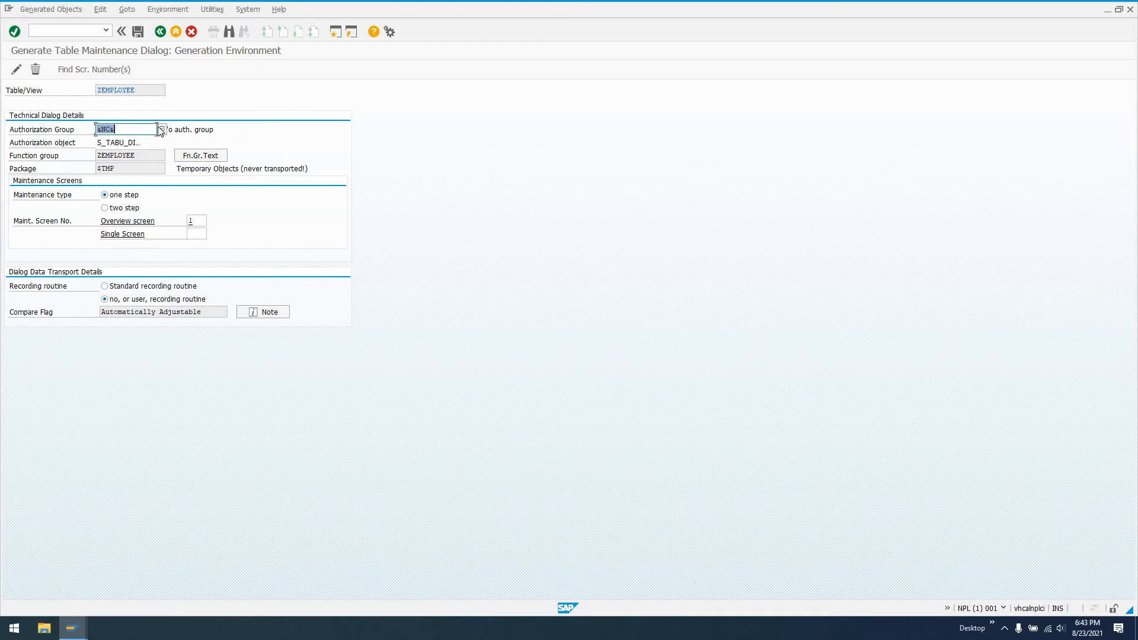
mouse_move(144, 175)
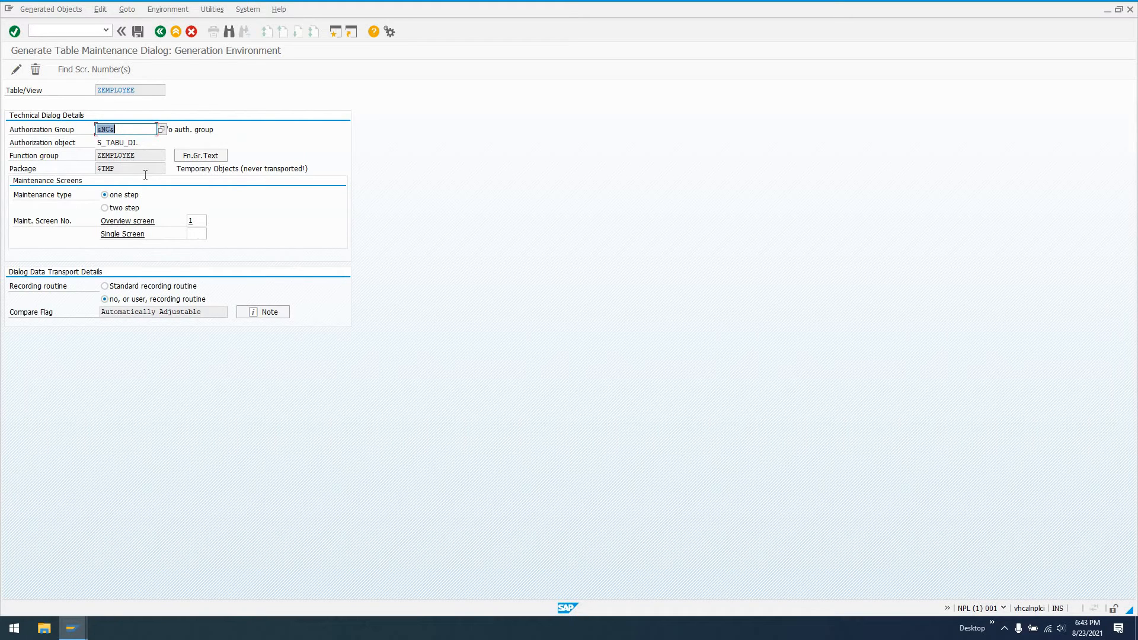
mouse_move(104, 54)
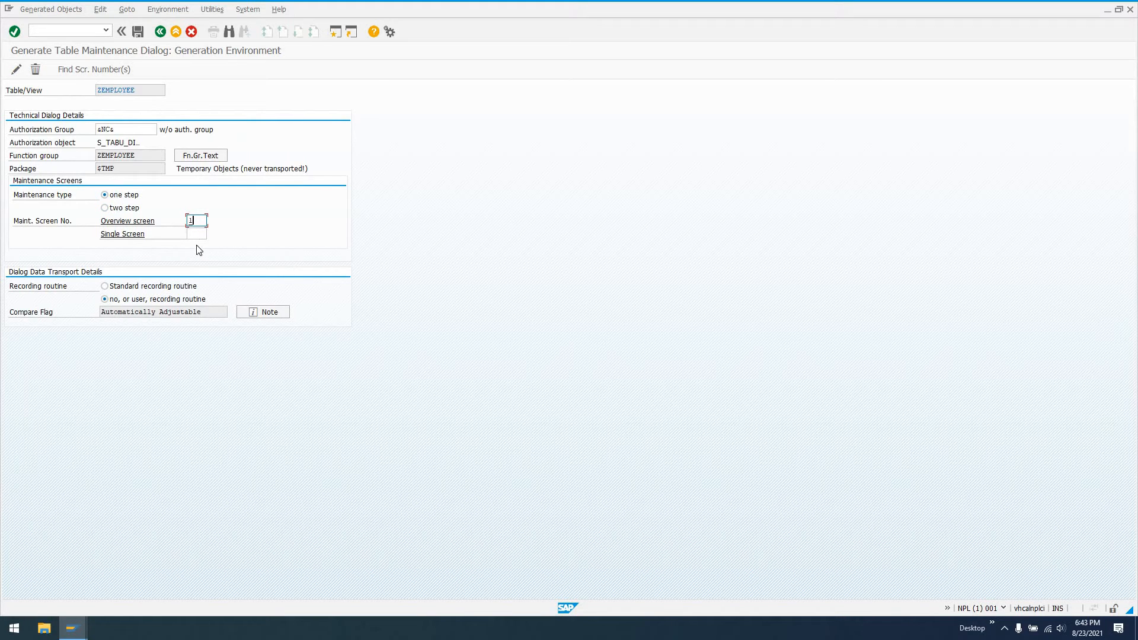
mouse_move(218, 261)
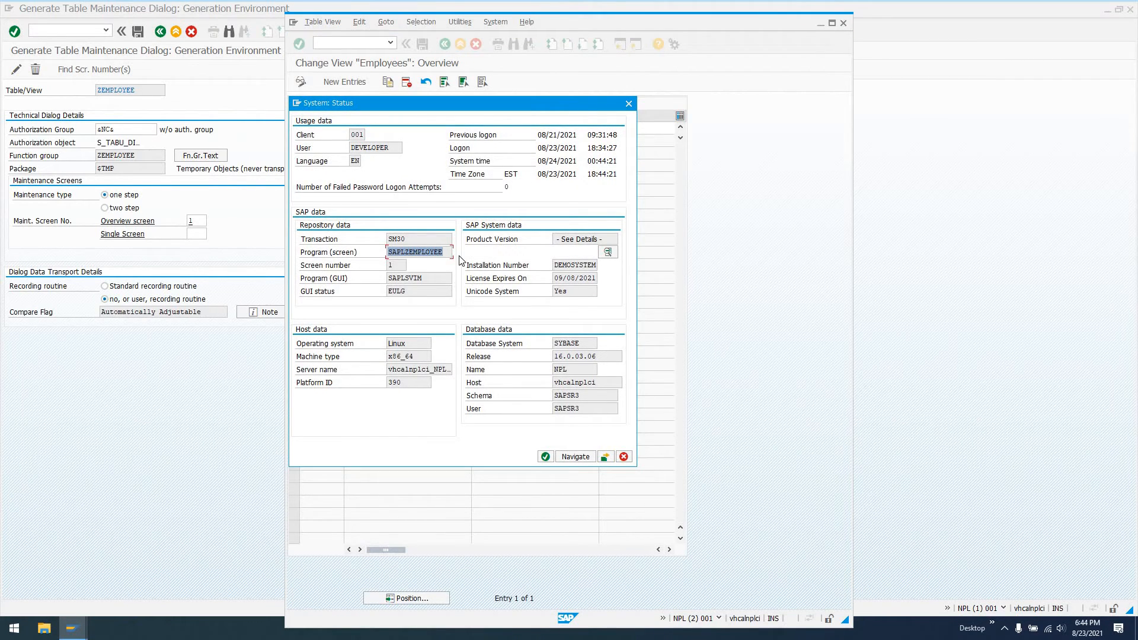
Dismiss the system status popup before switching the generator to change mode
click(398, 264)
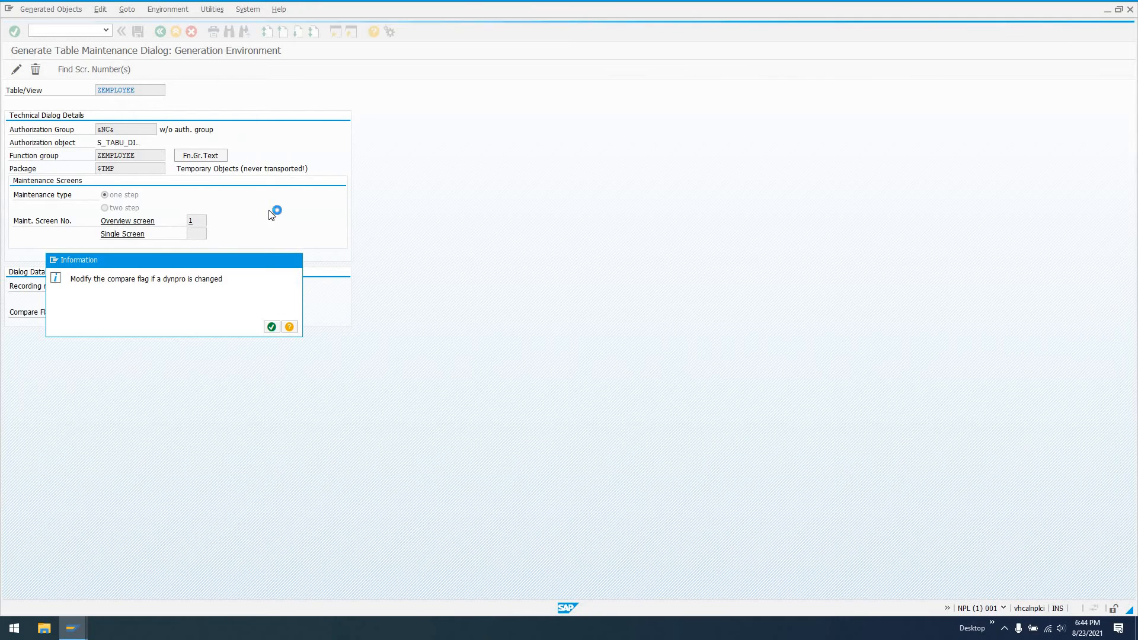
Review screen 1 of SAPLZEMPLOYEE: attributes, element list, then the ZEMPLOYEE-ID chain in flow logic
click(271, 327)
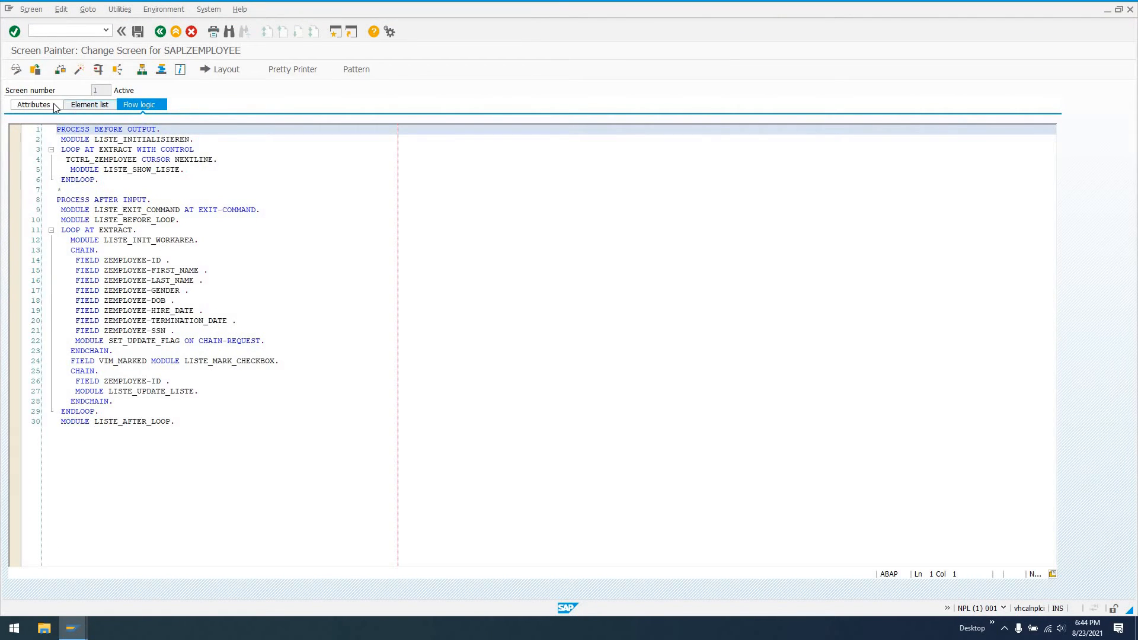
click(33, 104)
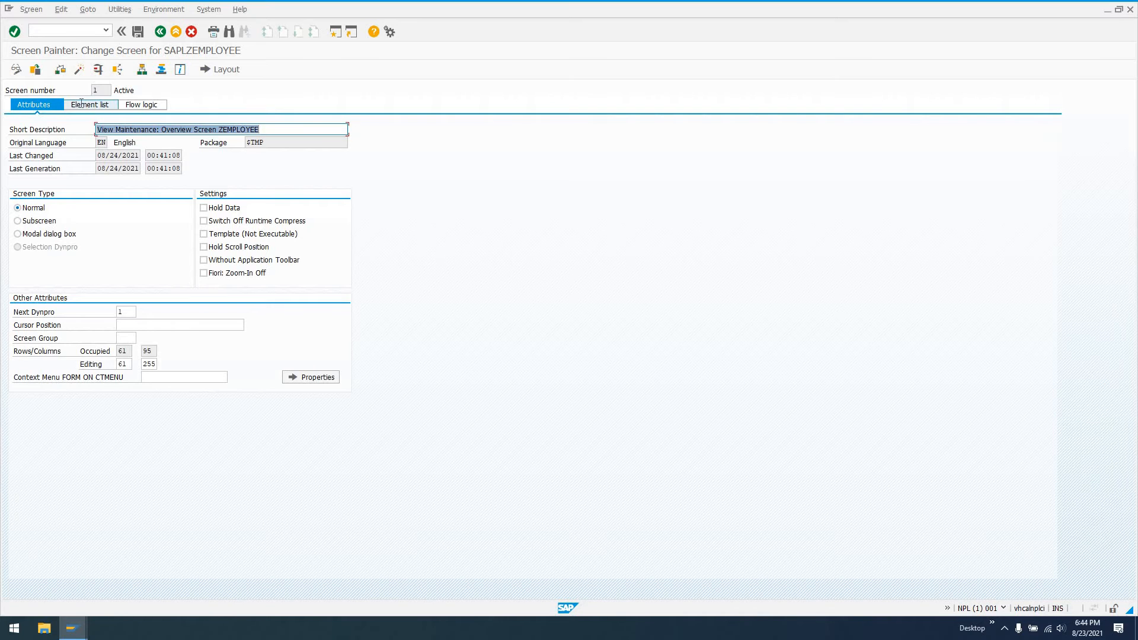
click(90, 104)
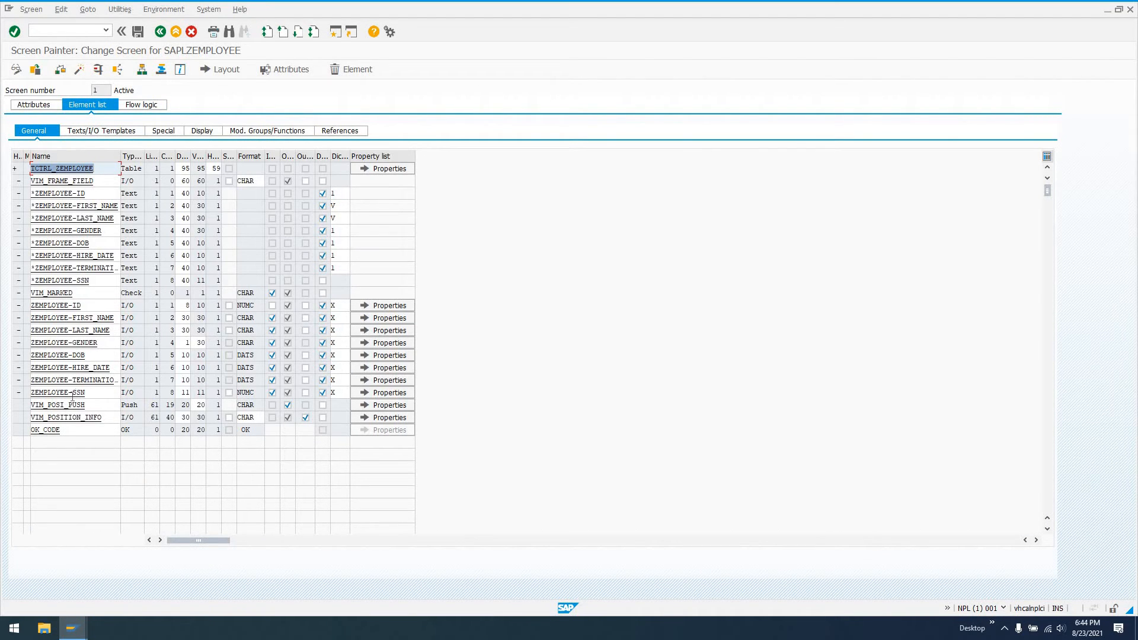
mouse_move(139, 121)
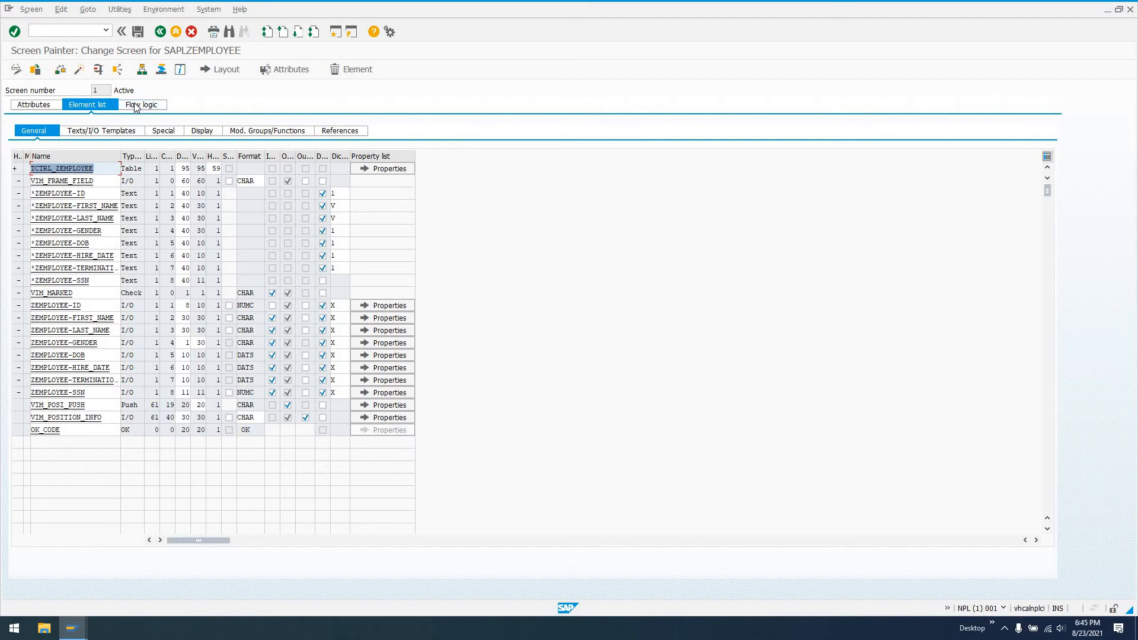
click(139, 104)
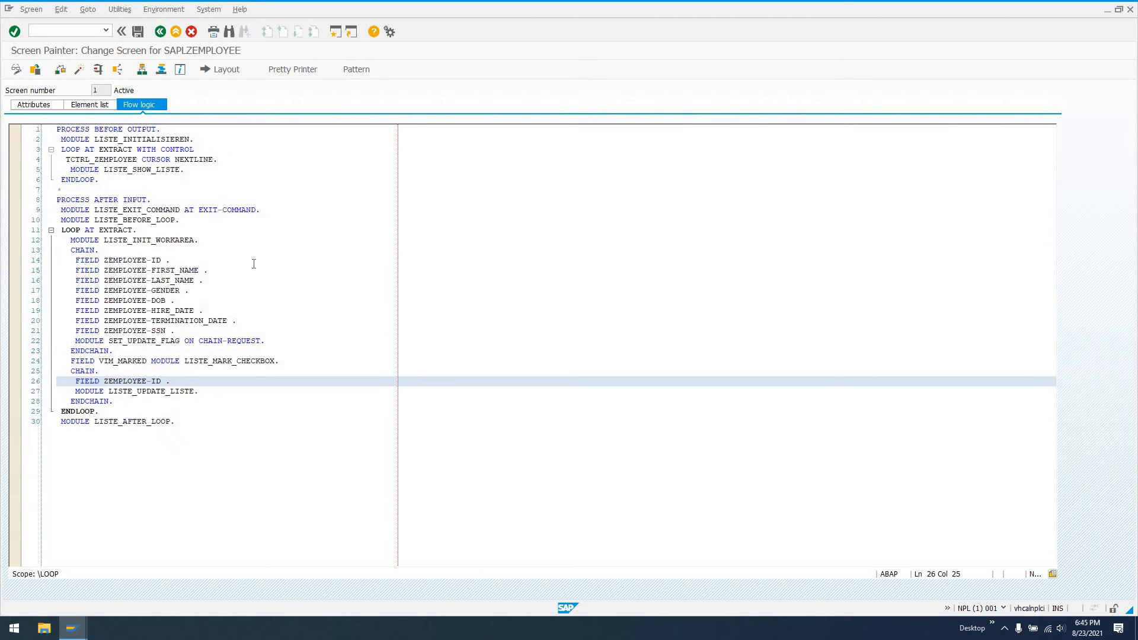
click(170, 381)
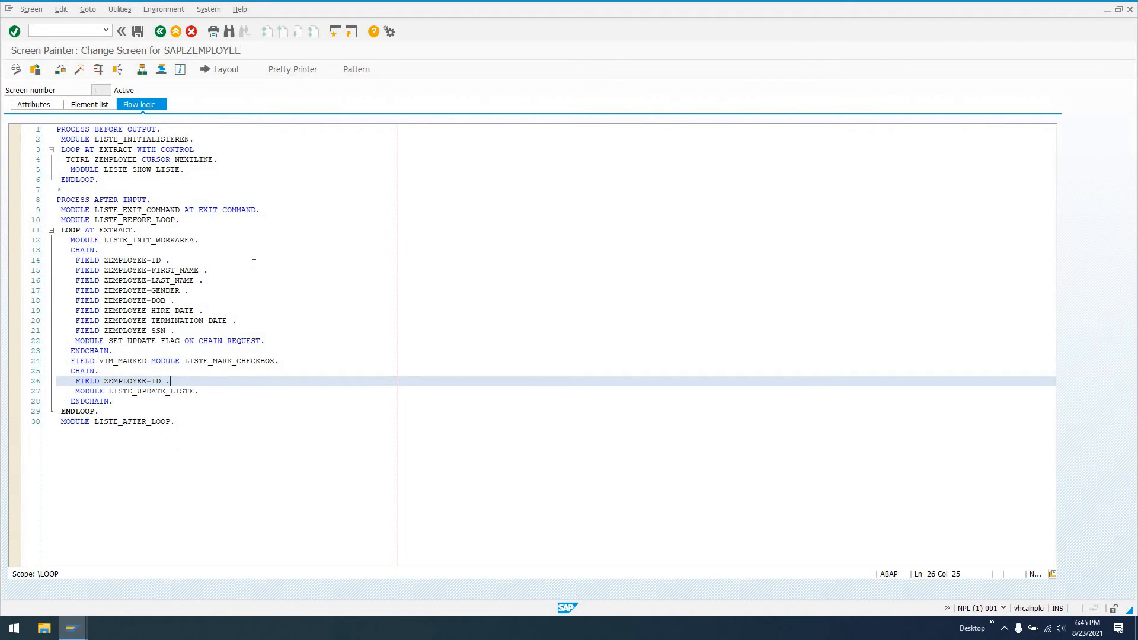
mouse_move(226, 69)
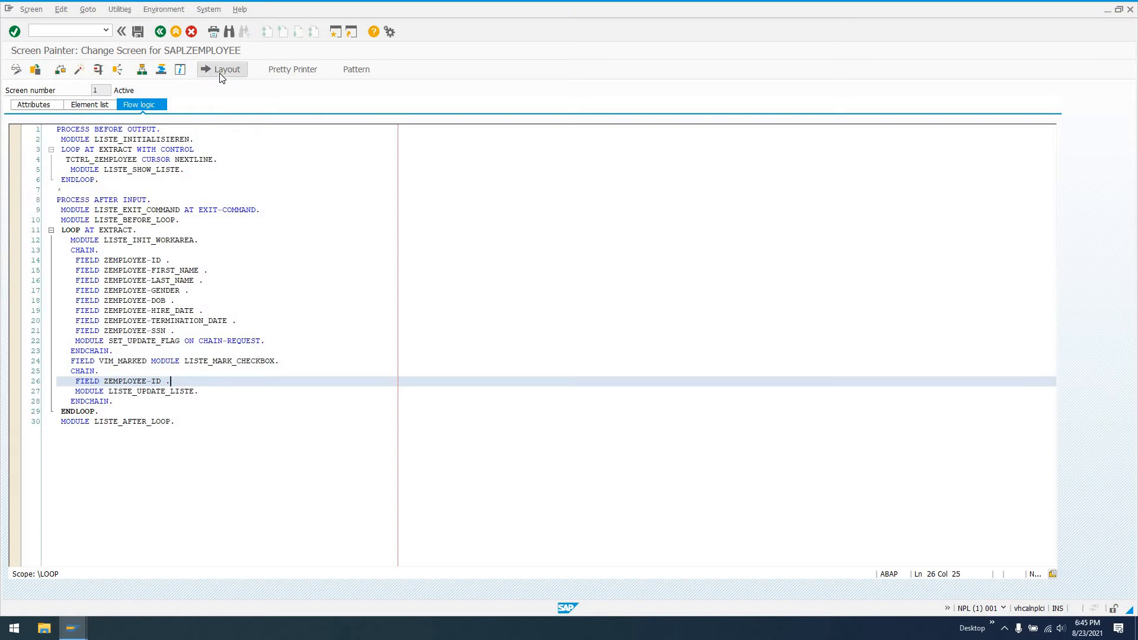
Stretch TCTRL_ZEMPLOYEE to show the Date columns, activate the layout and return to flow logic
click(226, 69)
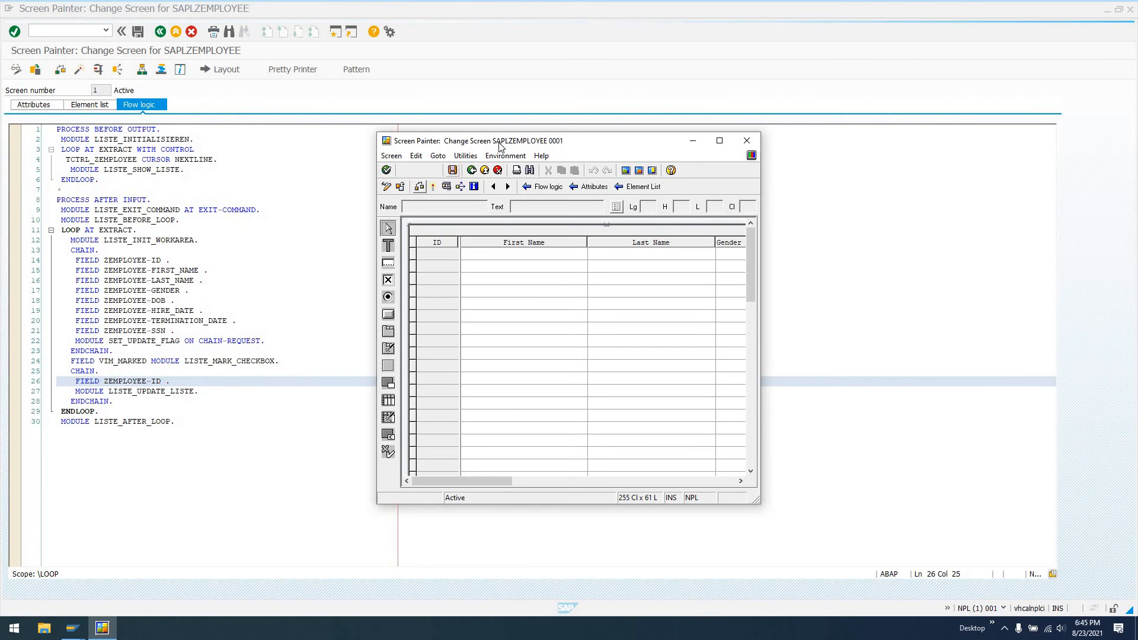
click(718, 141)
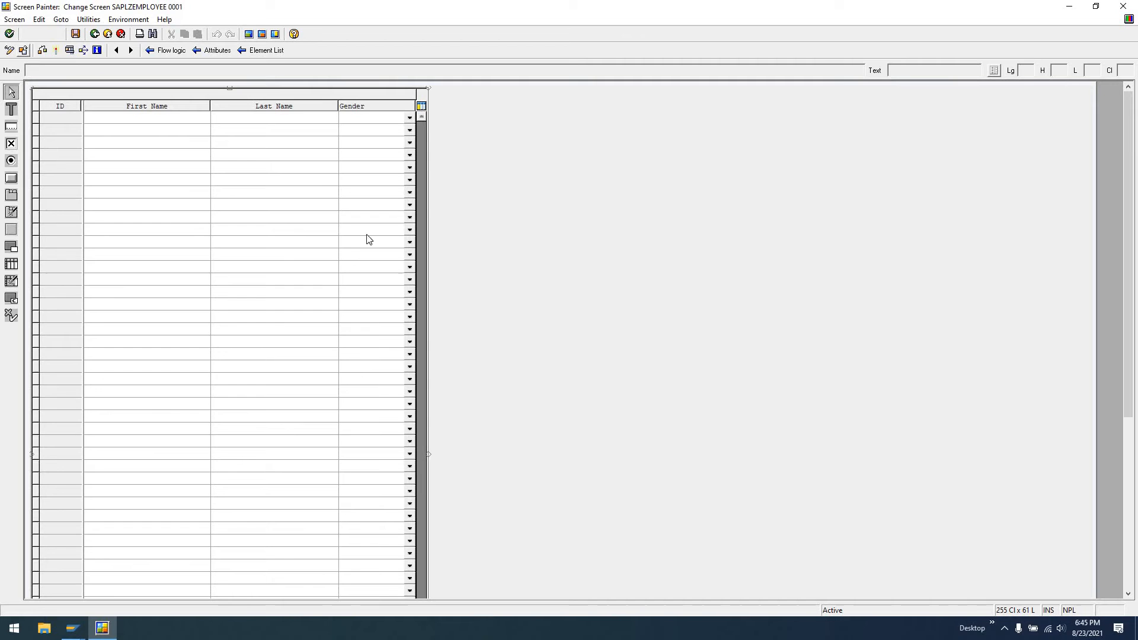
mouse_move(428, 456)
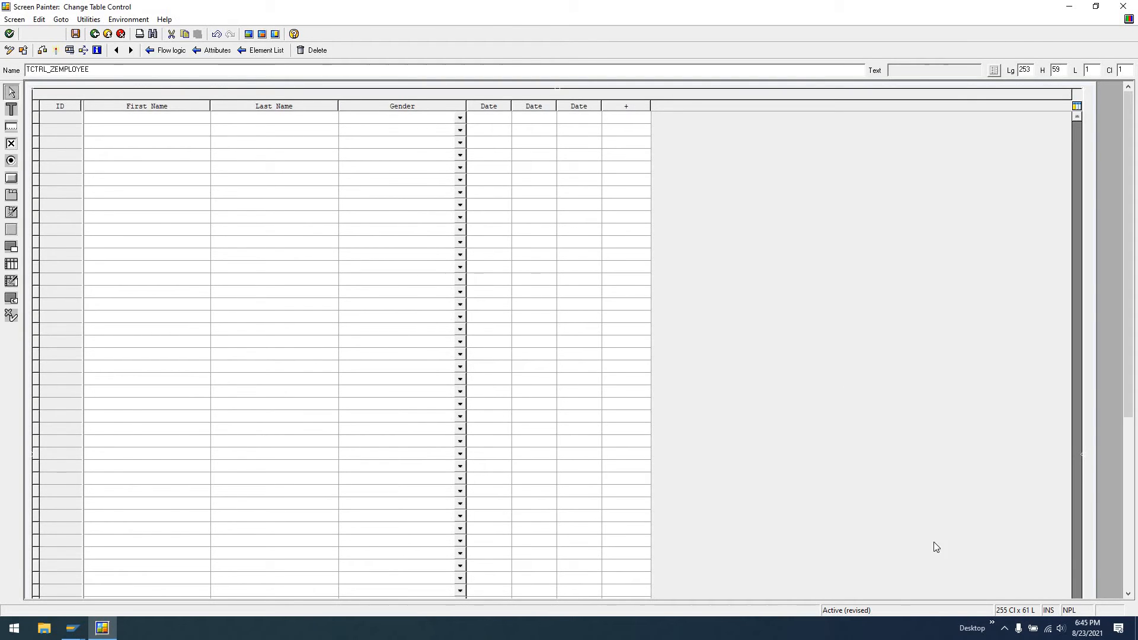
mouse_move(659, 132)
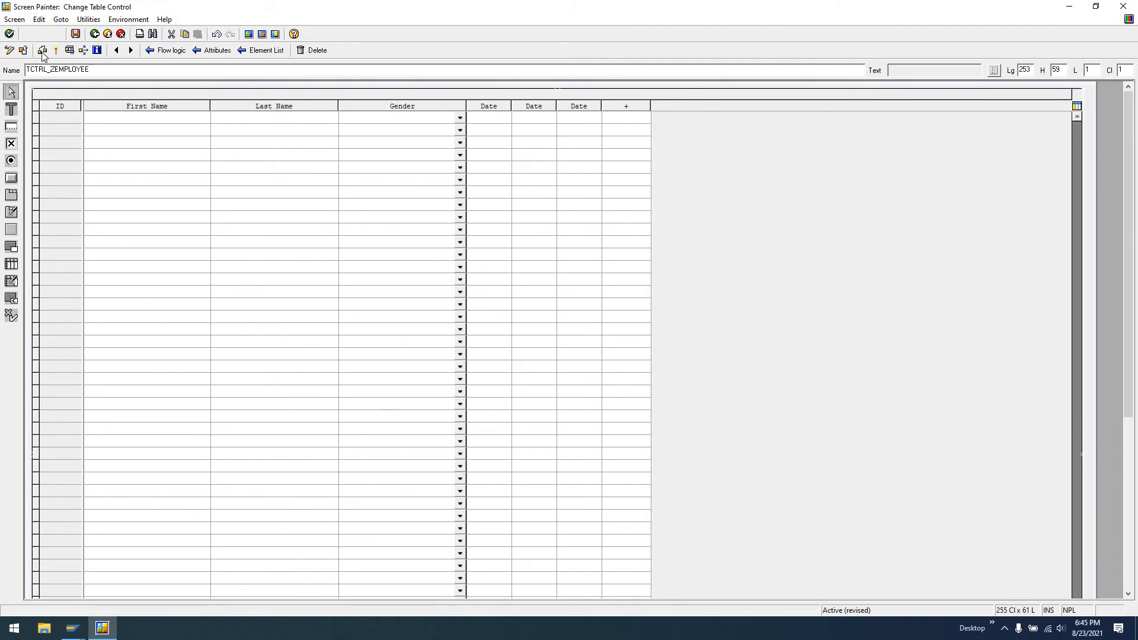
click(10, 33)
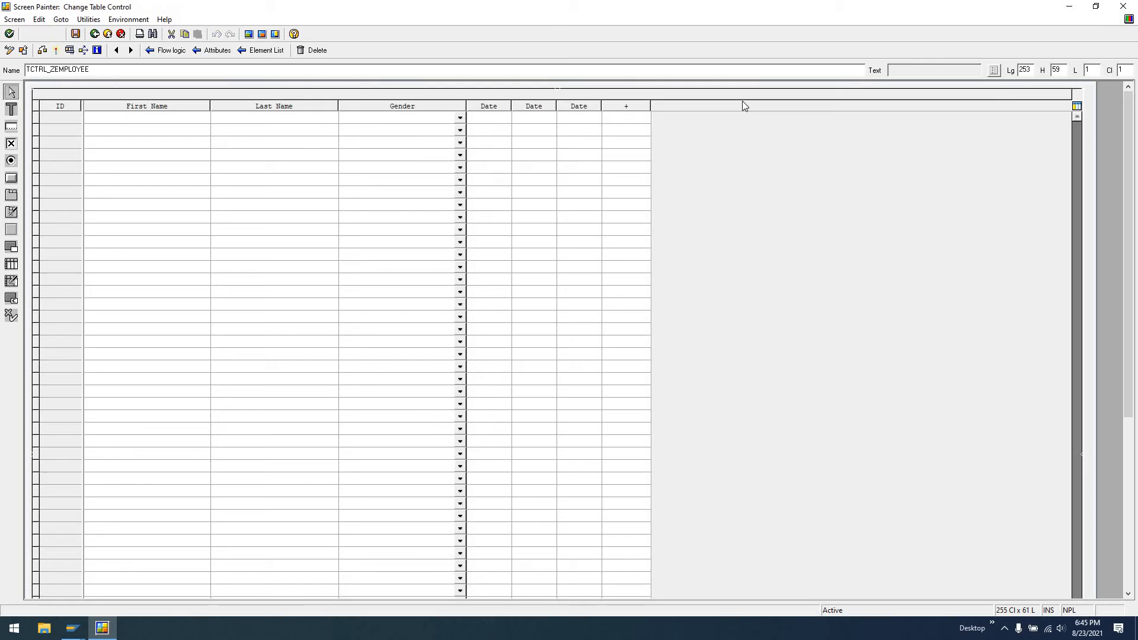
click(170, 50)
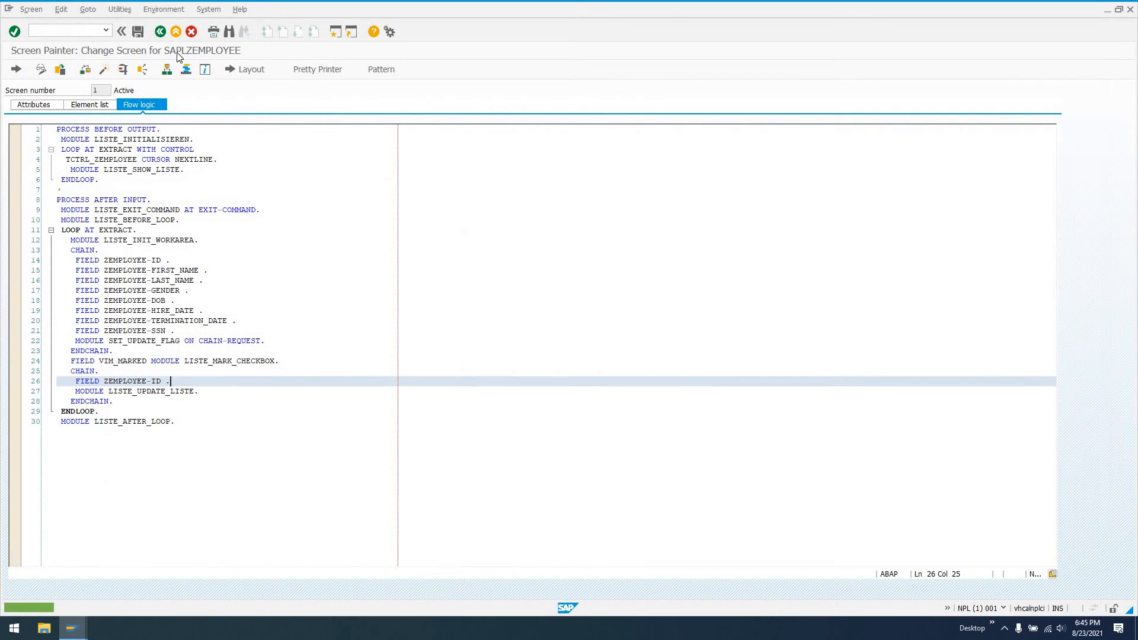
Go back to SM30 and maintain ZEMPLOYEE, now showing the Date columns
click(159, 32)
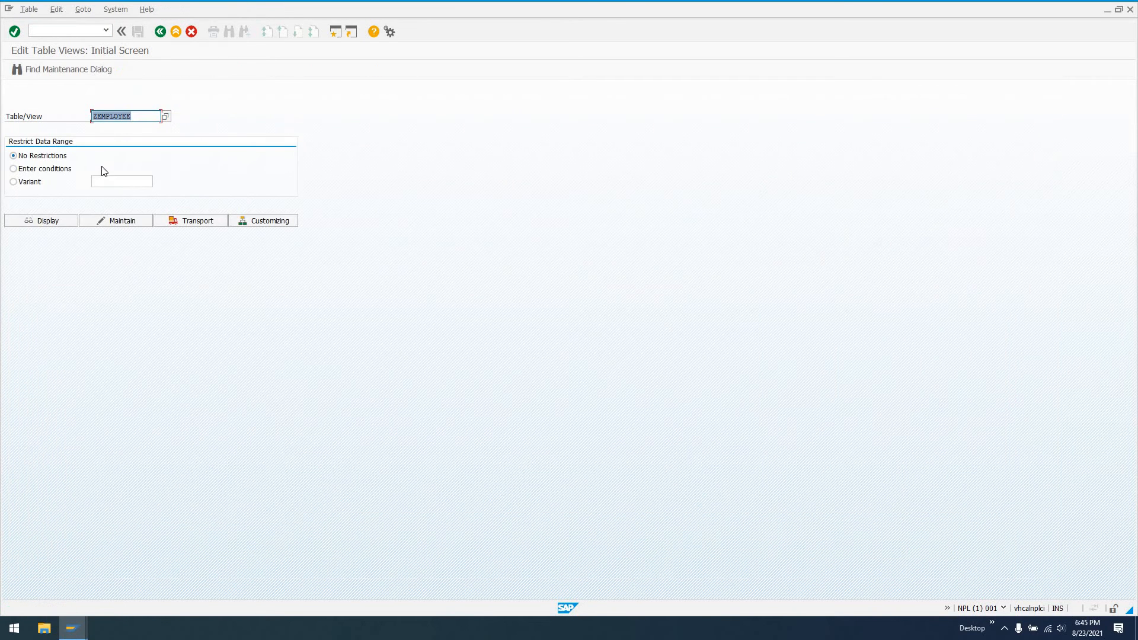
click(120, 220)
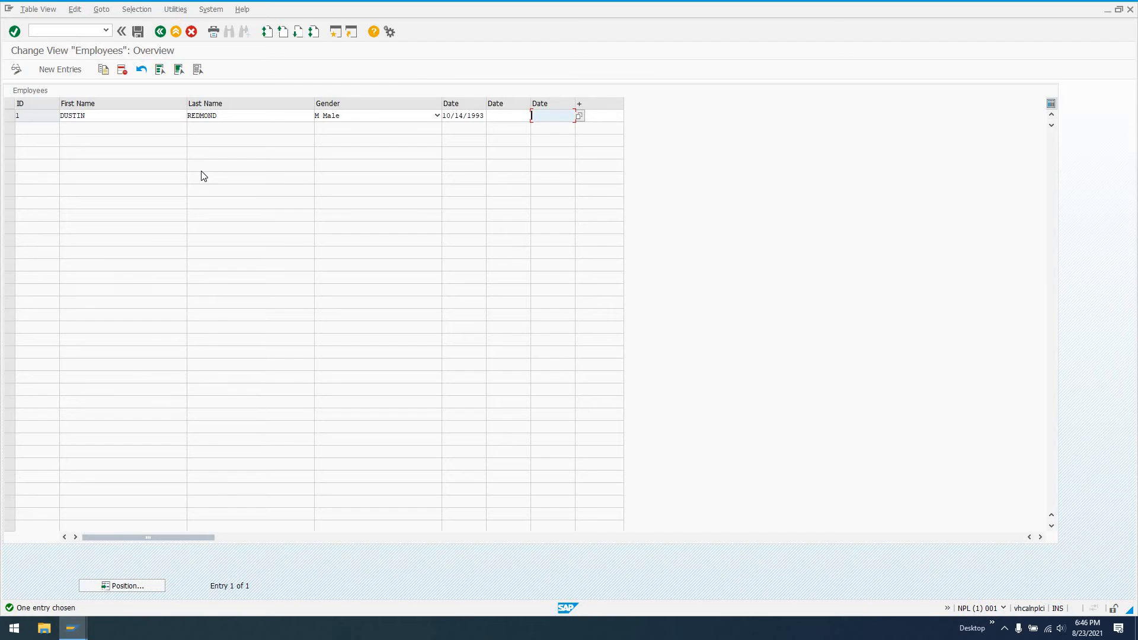
mouse_move(1068, 125)
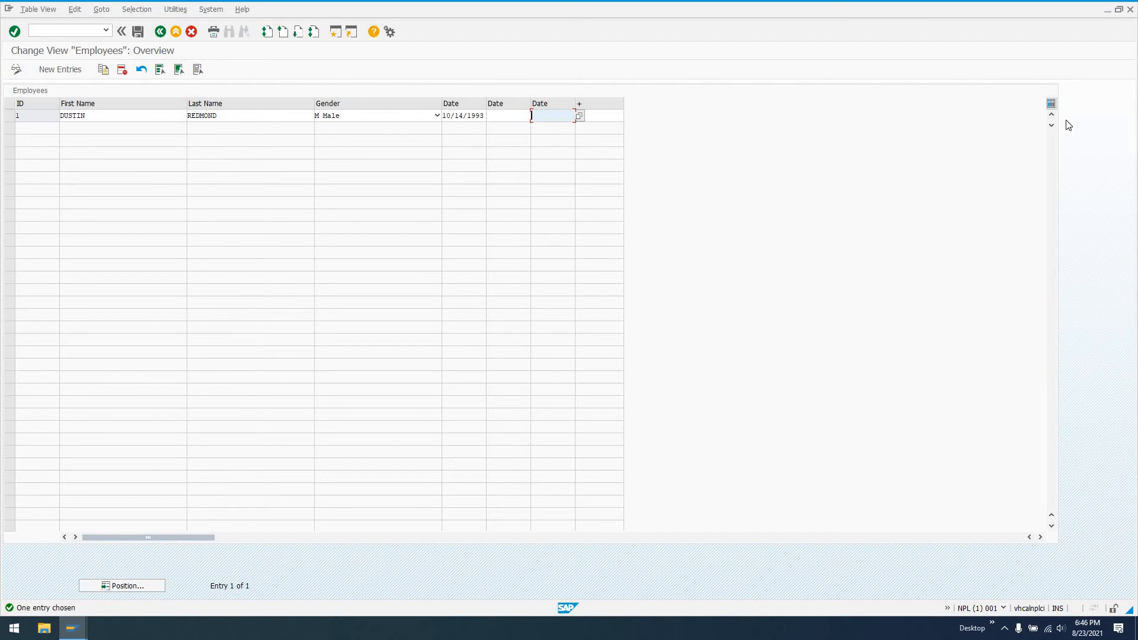
mouse_move(831, 159)
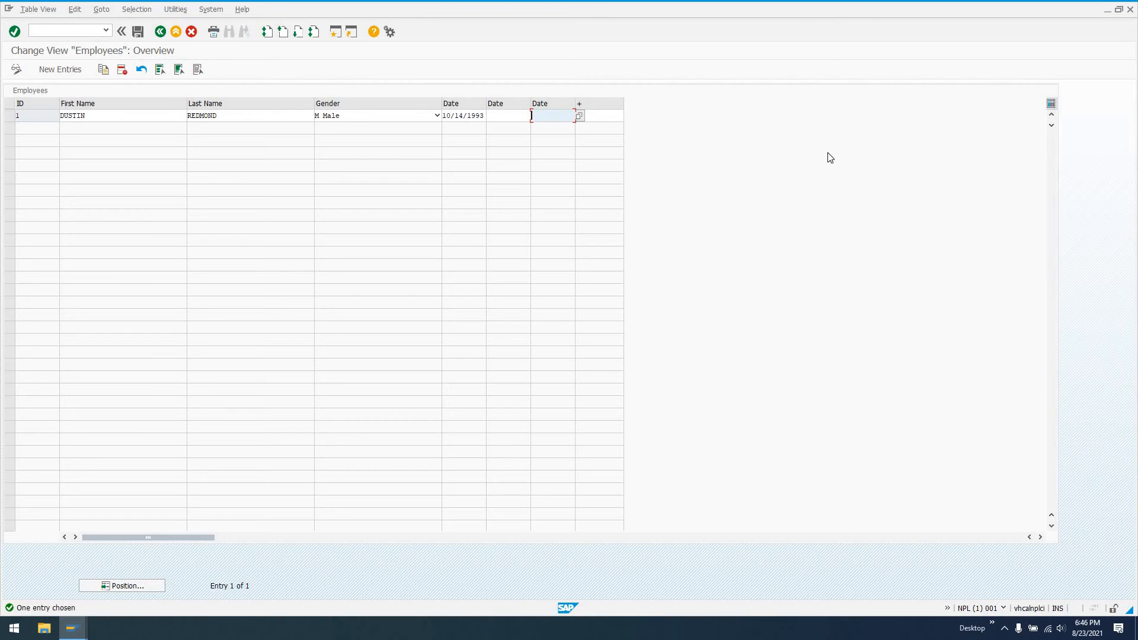
mouse_move(355, 83)
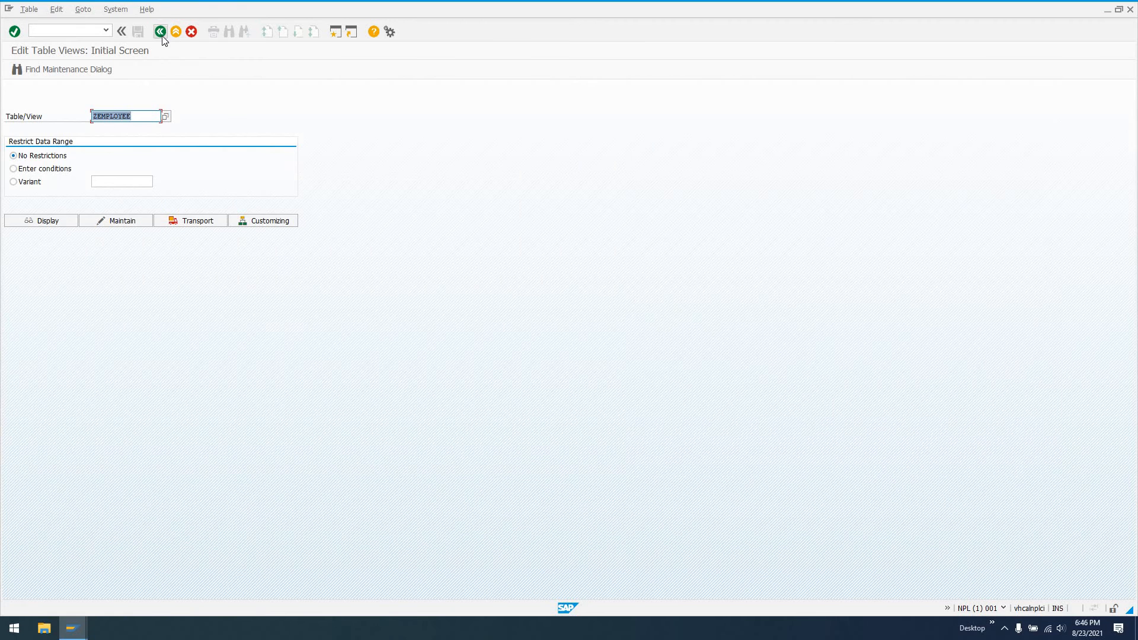
Return via SE11 to the ZEMPLOYEE maintenance generator and reopen overview screen 1
click(161, 32)
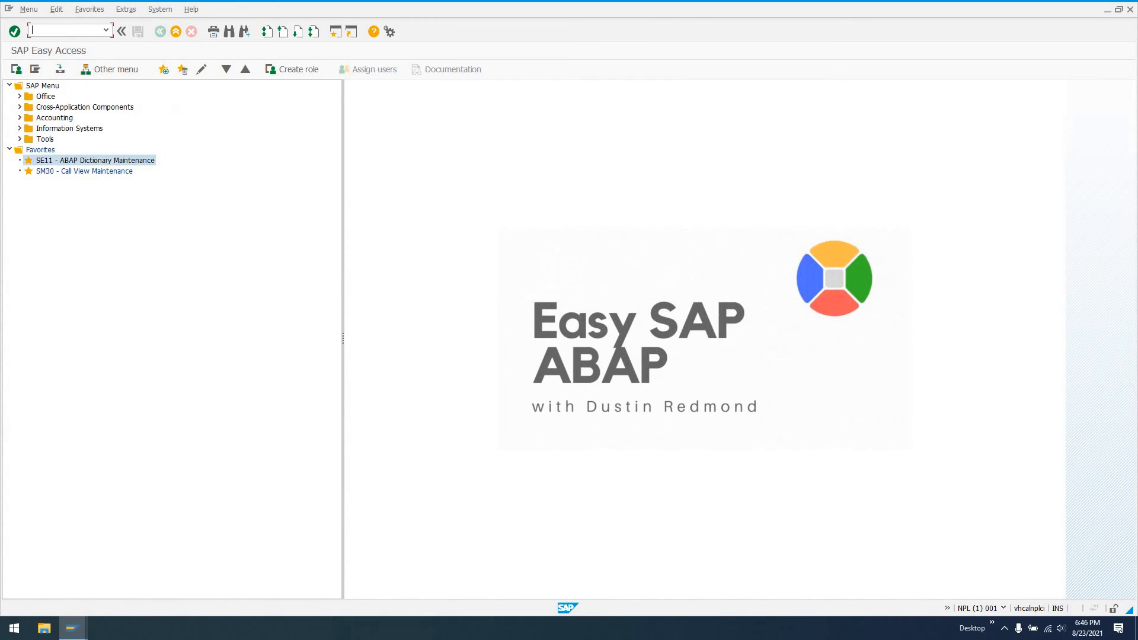
double_click(93, 160)
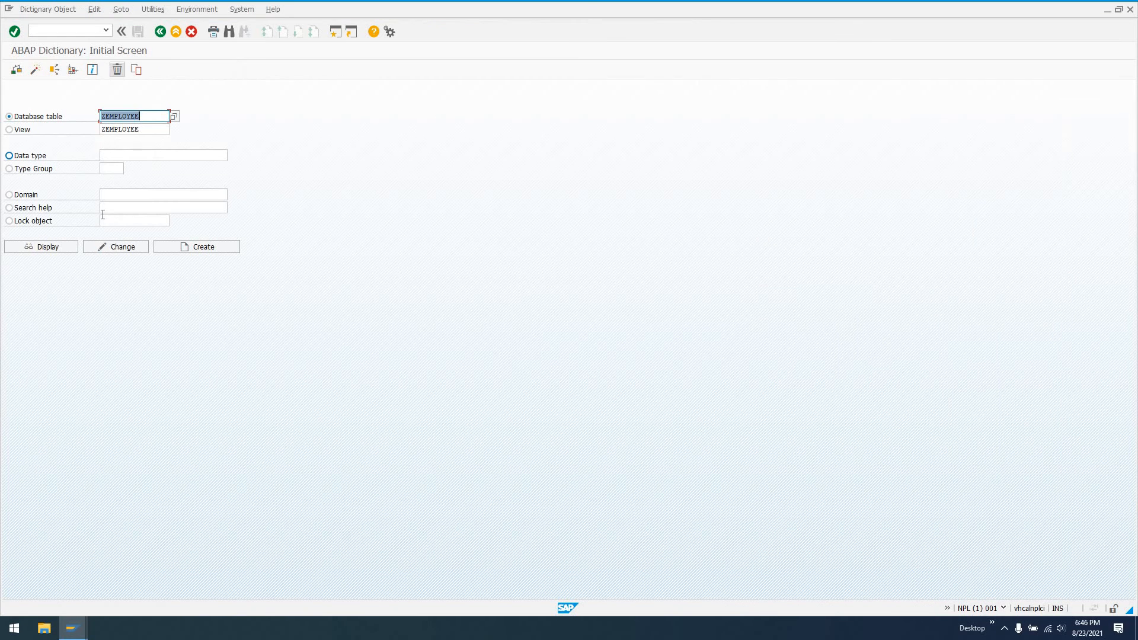
click(115, 246)
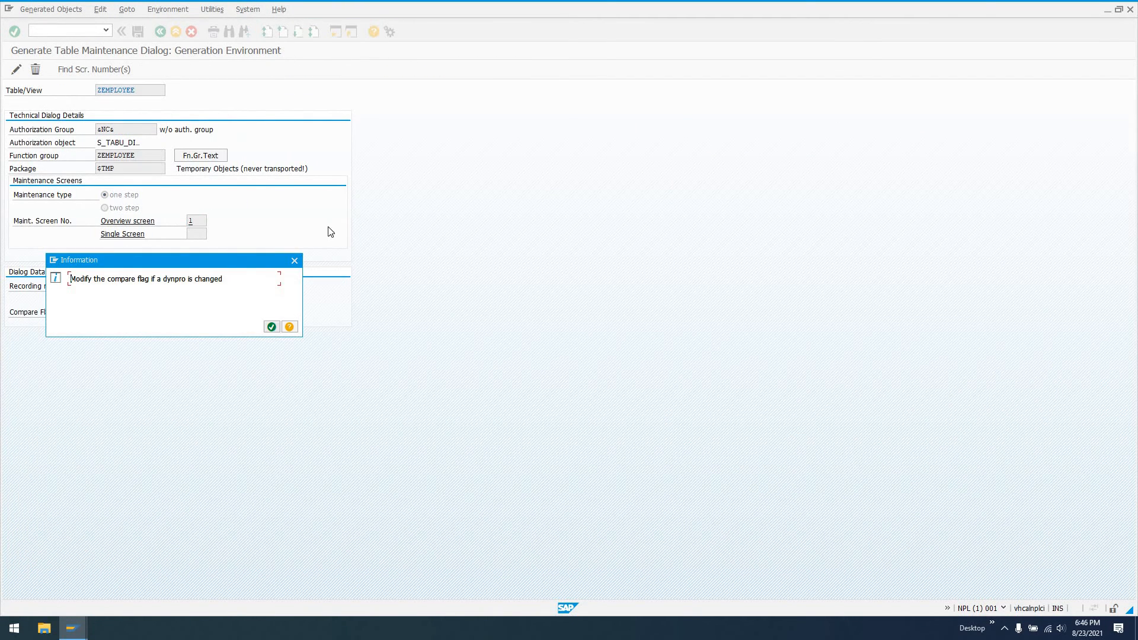
click(272, 327)
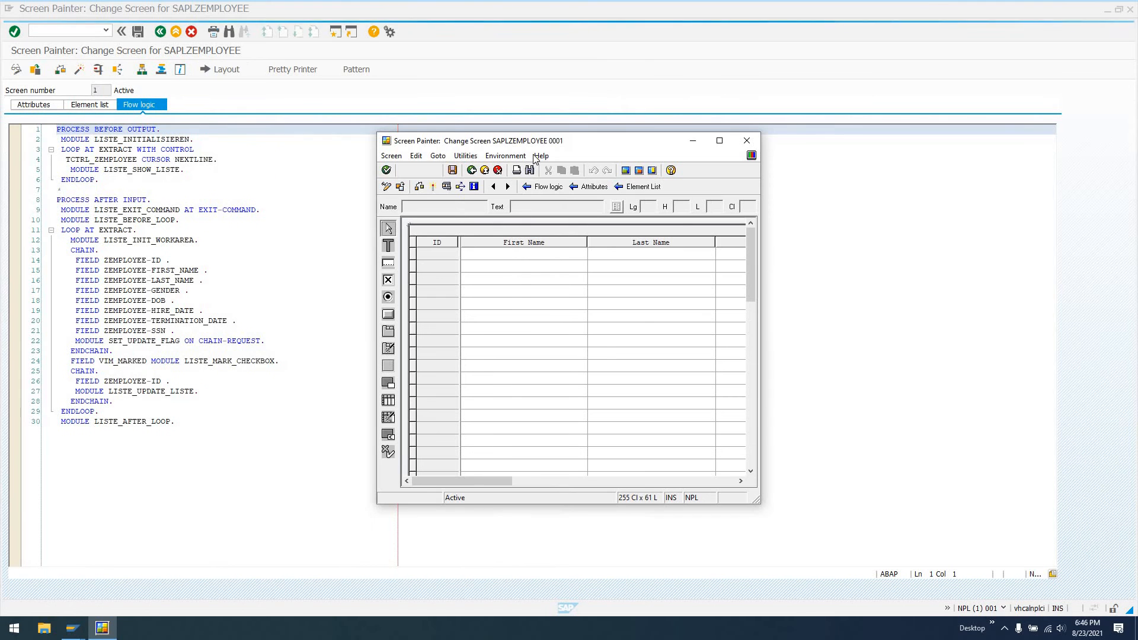
In the graphical layout, shrink the table control to just fit its columns
click(718, 139)
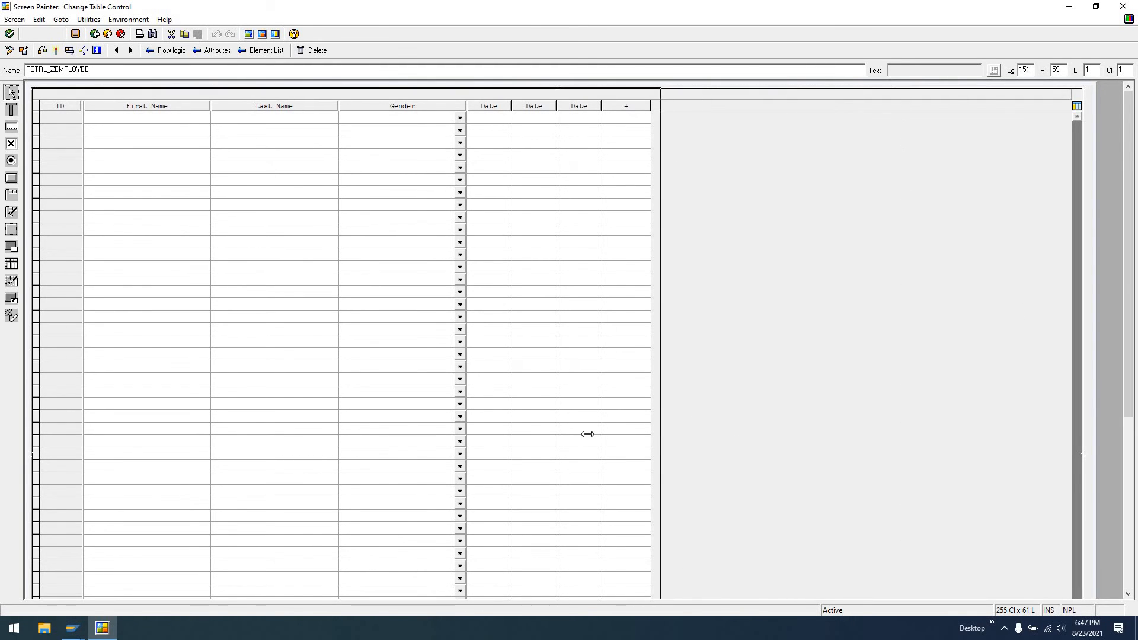
drag(588, 434, 653, 456)
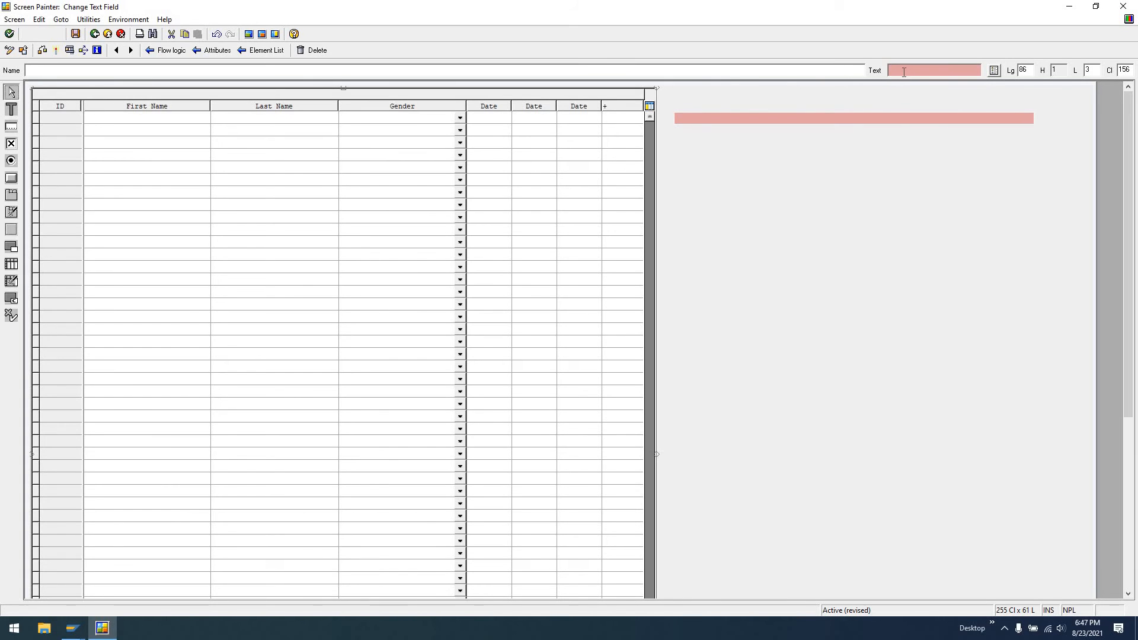
Enter Name TXT_HELP_01 and Text 'These_values_will_be_used_in_program:_ZYX' for the help field
text(TXT_HELP_01)
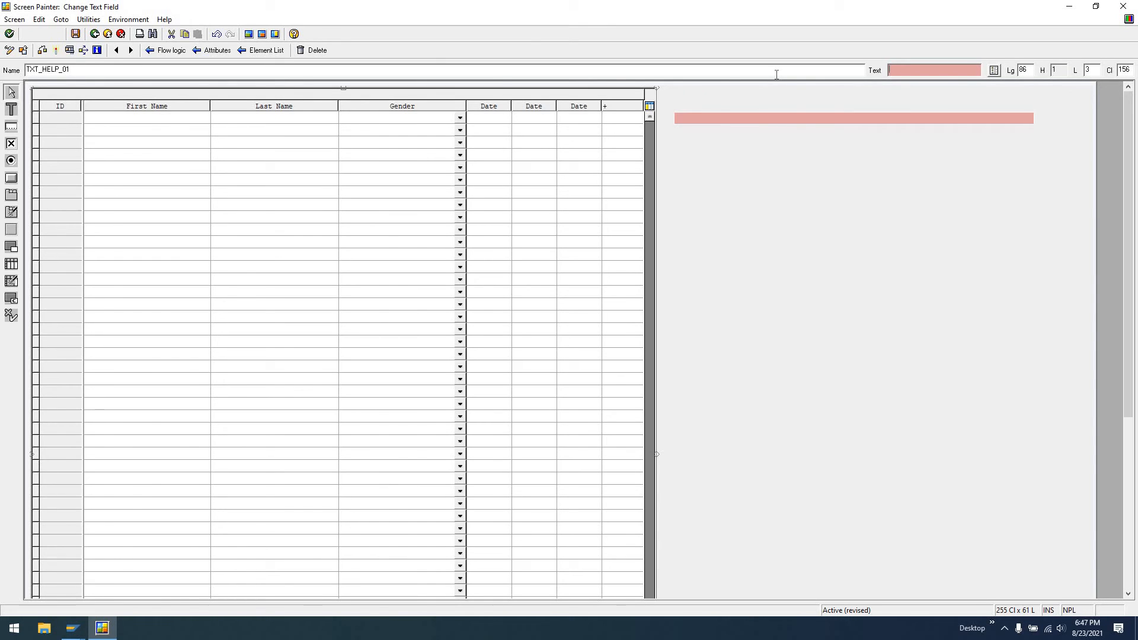
text(These_values_will_be_used_)
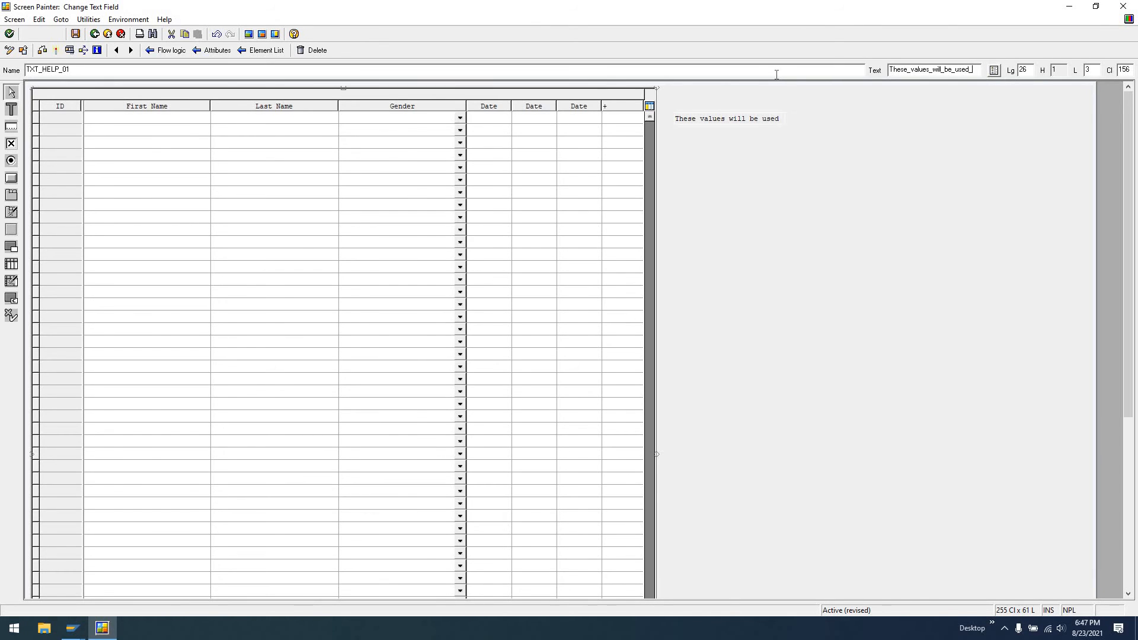
text(in program:)
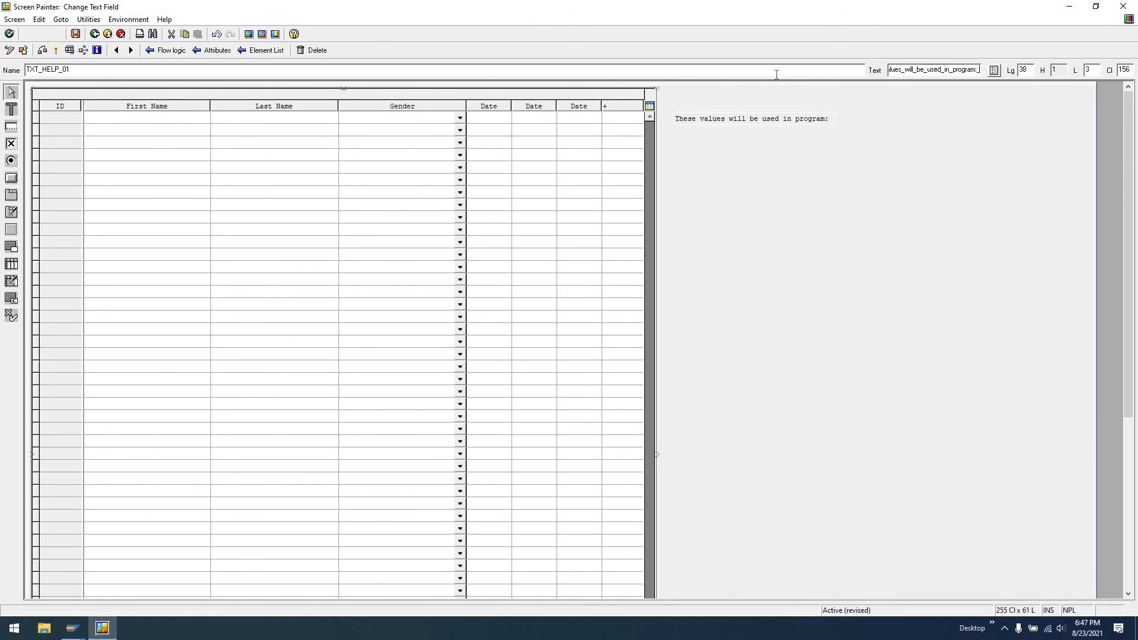
text(ZYX)
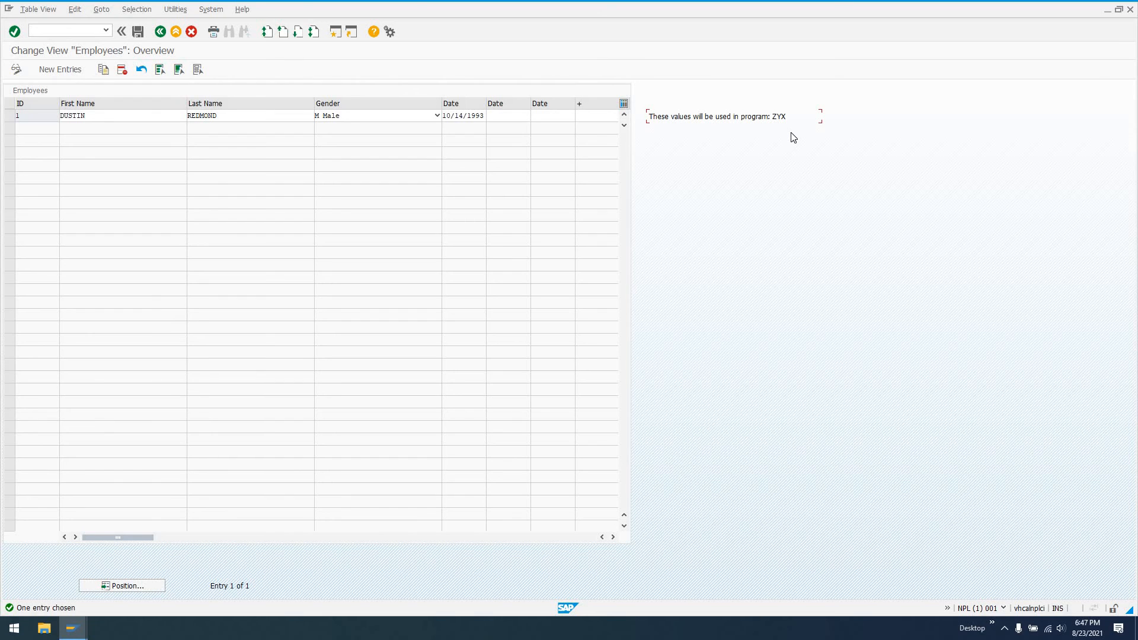
mouse_move(675, 131)
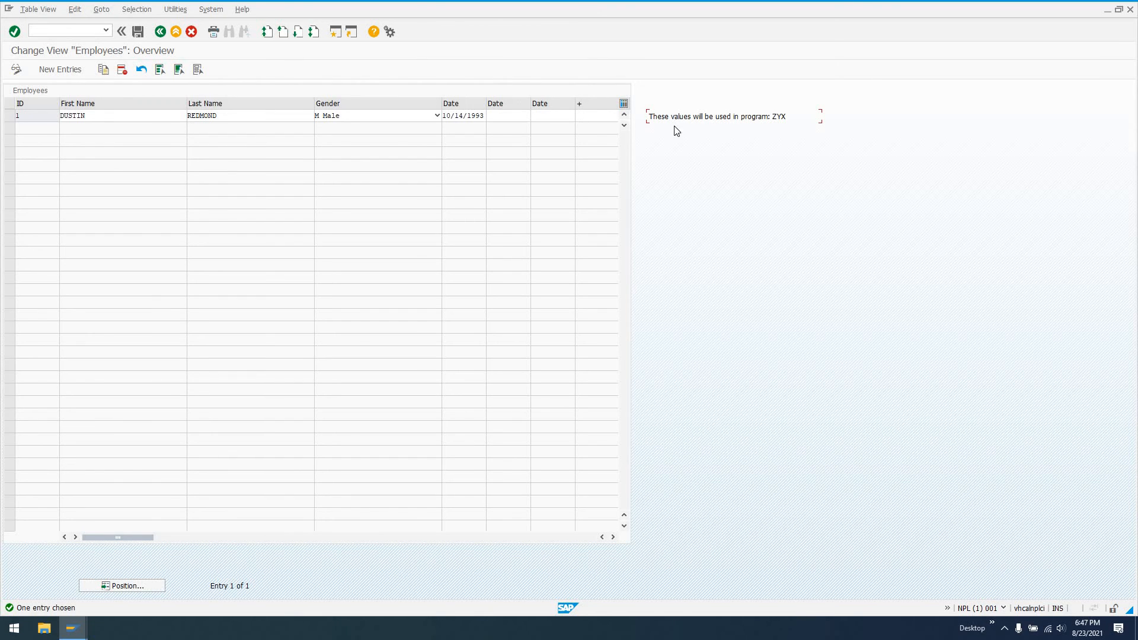
mouse_move(690, 165)
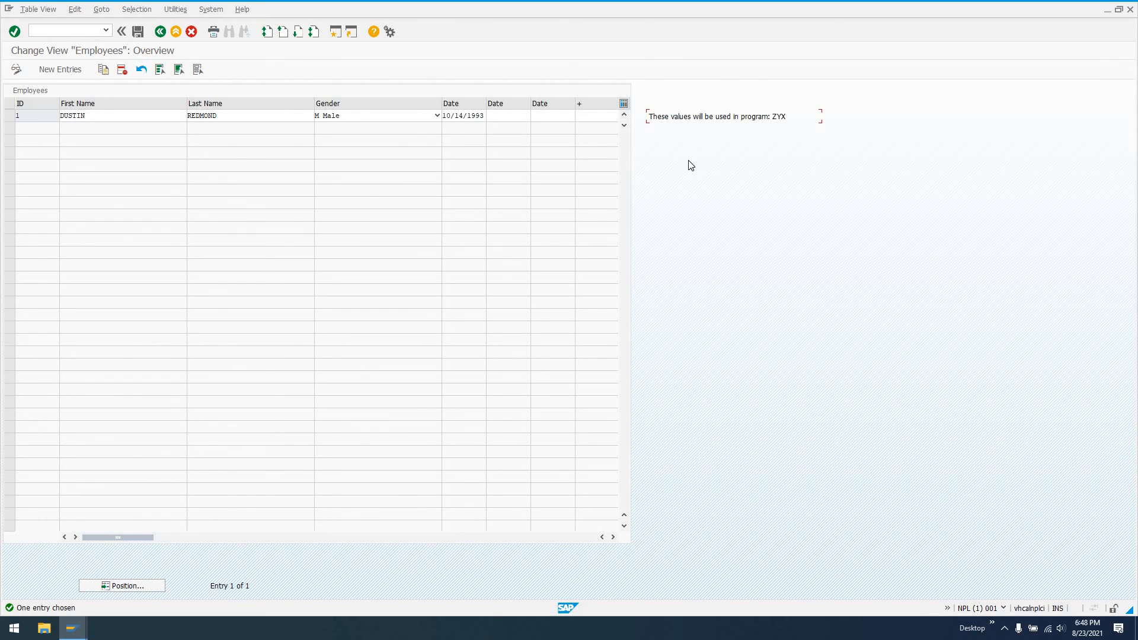
mouse_move(660, 143)
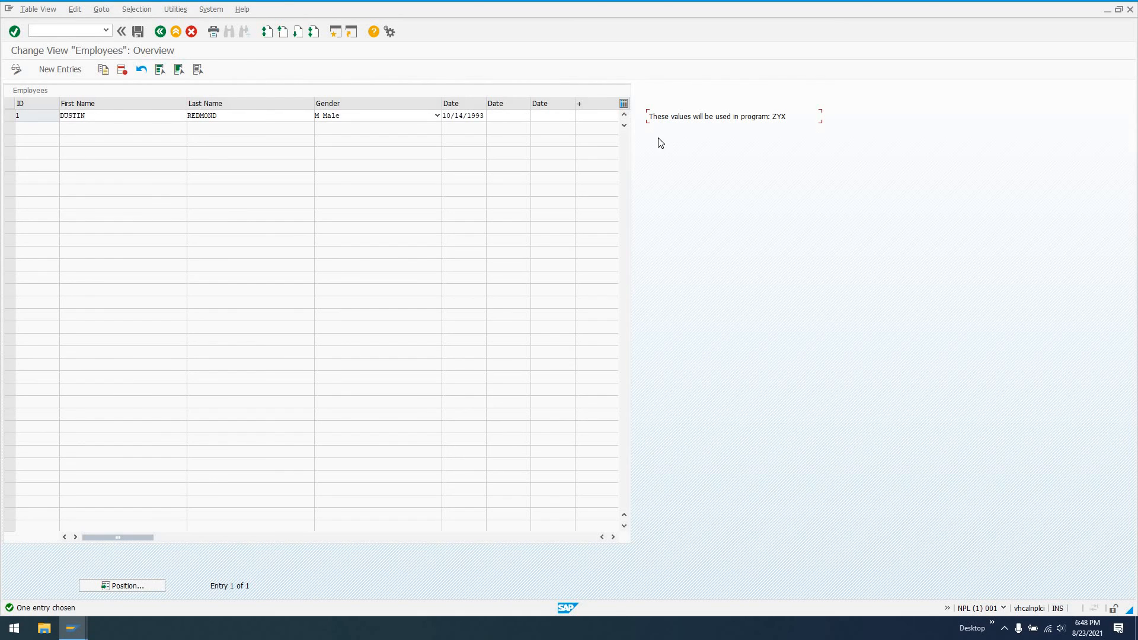
mouse_move(633, 176)
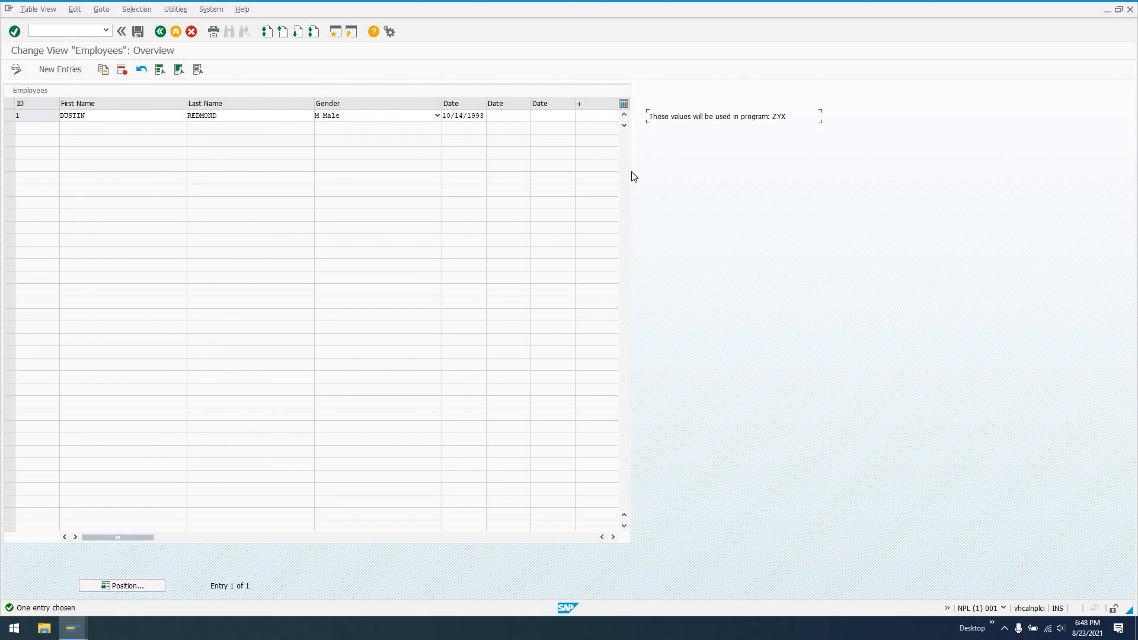